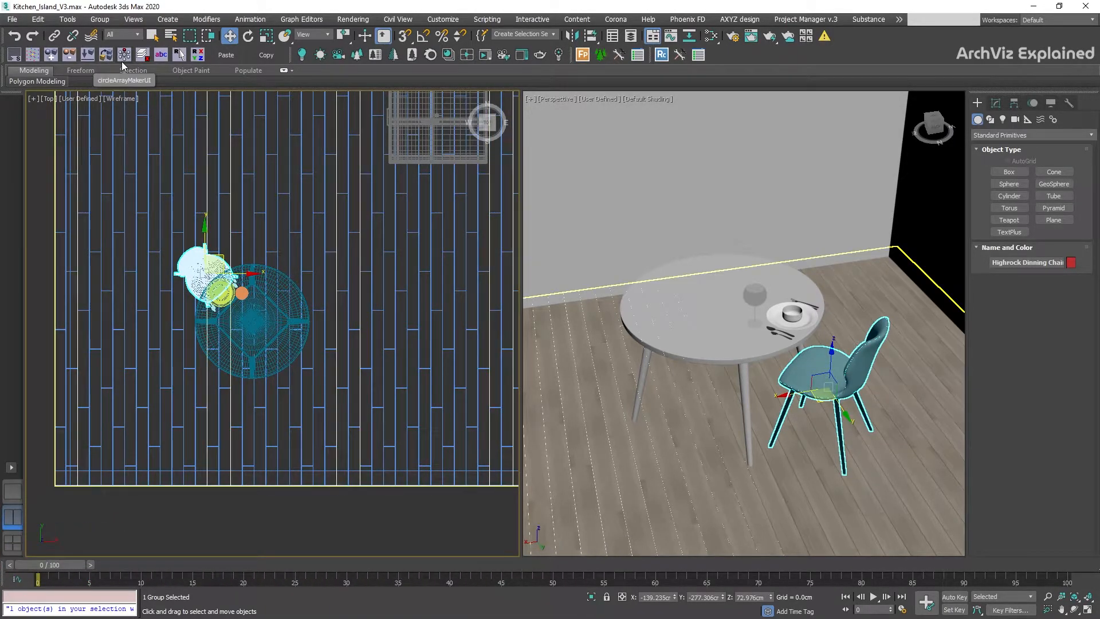
Step: Launch circleArrayMaker for the dining chair with 12 copies, Z axis and Instance type
click(124, 79)
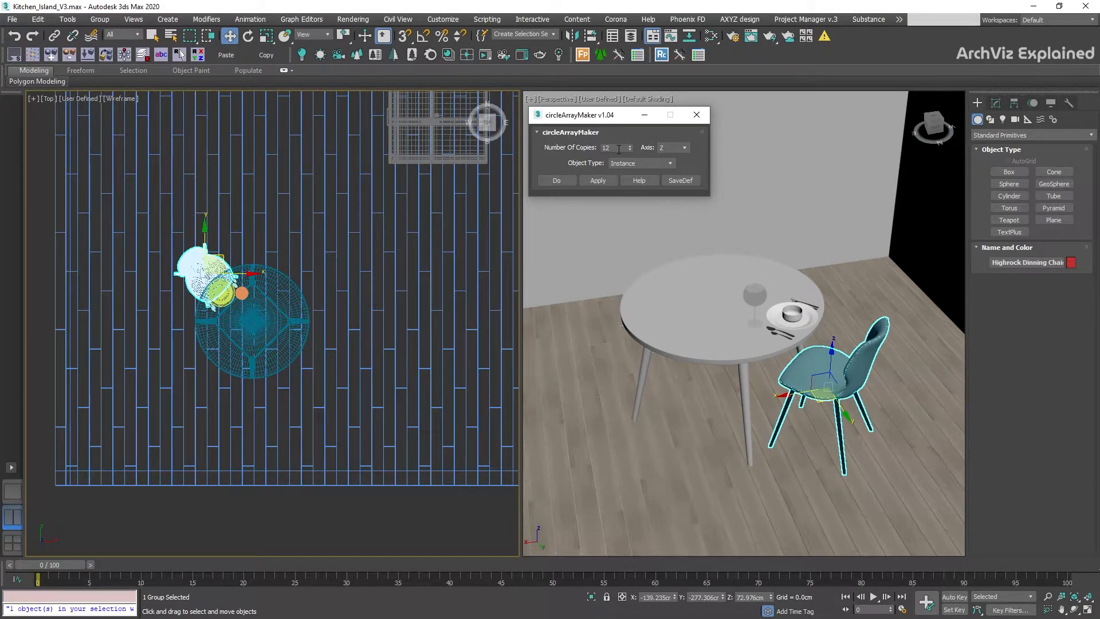
triple_click(610, 147)
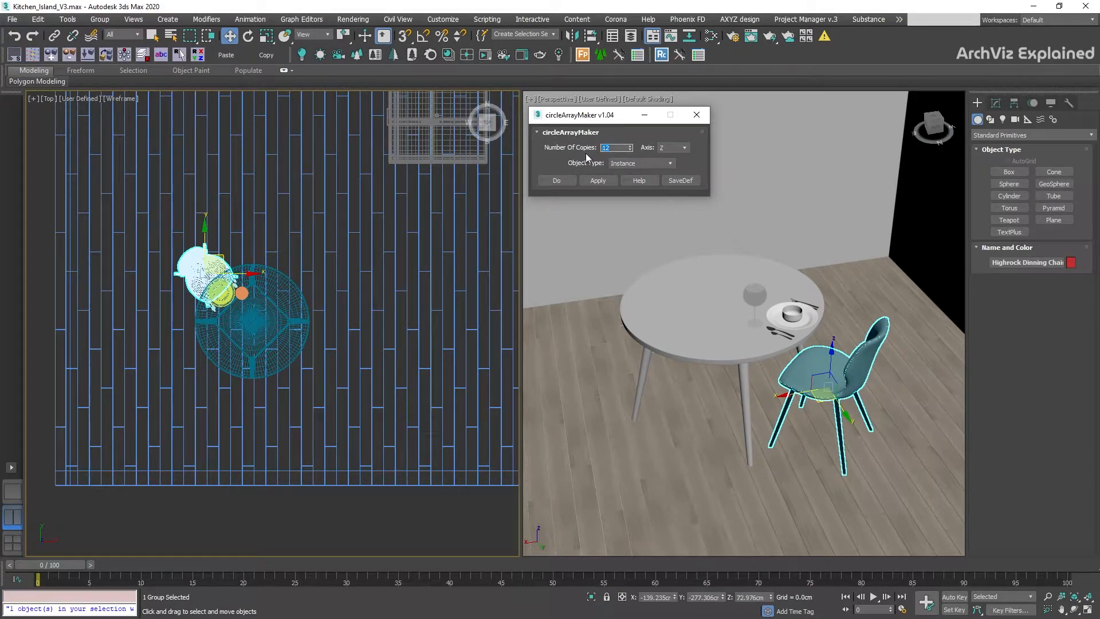
click(639, 163)
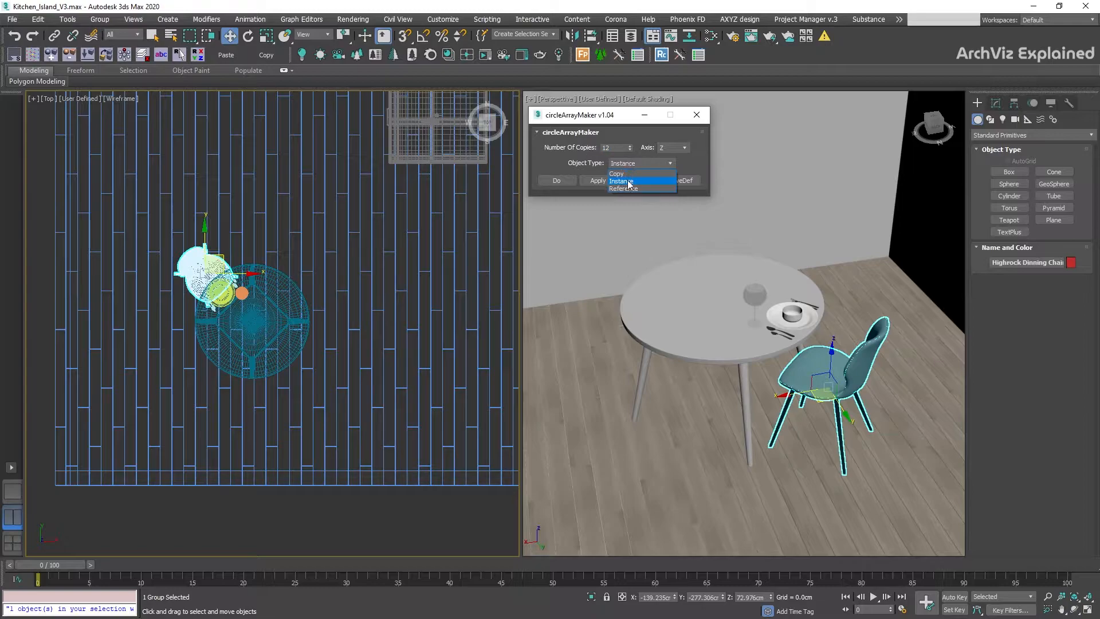
click(620, 181)
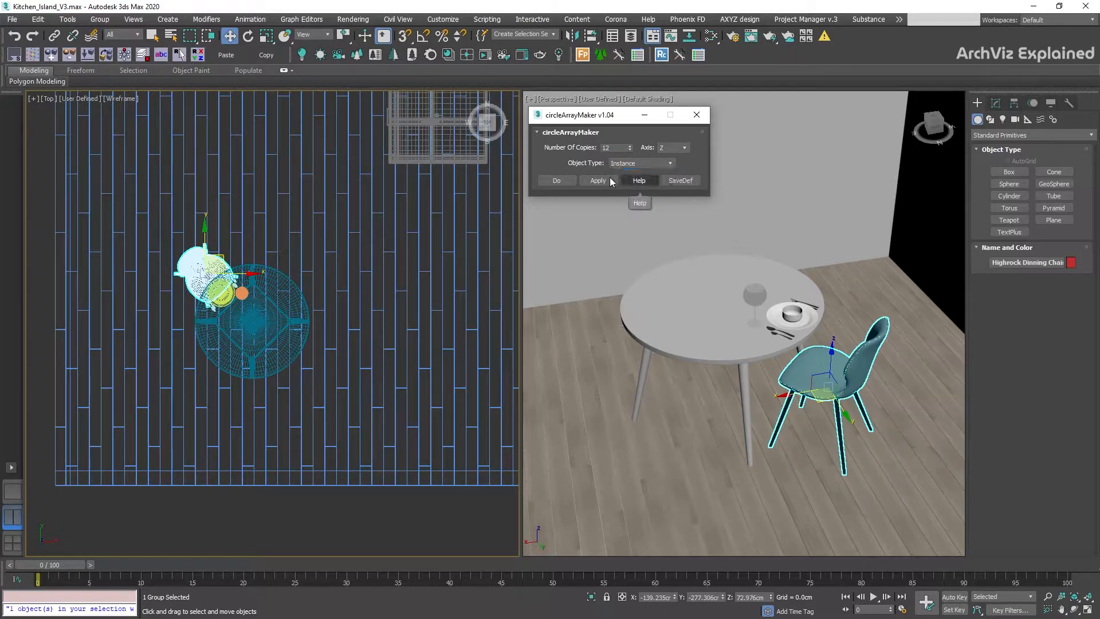
mouse_move(583, 173)
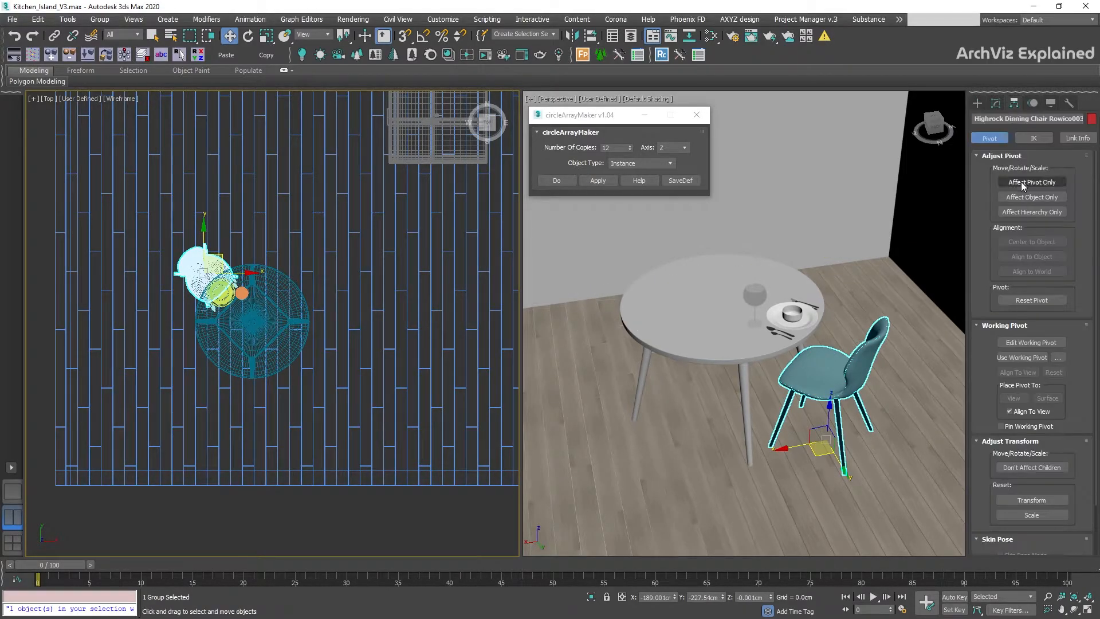
Step: Enable Affect Pivot Only and move the chair's pivot to the round table's centre
click(1031, 182)
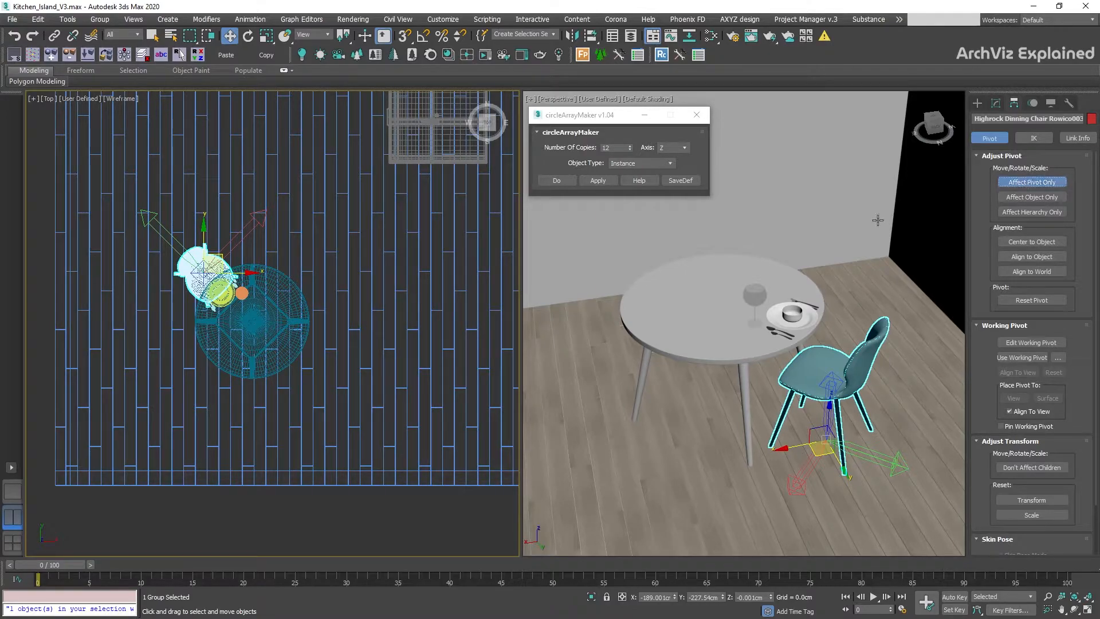
mouse_move(240, 264)
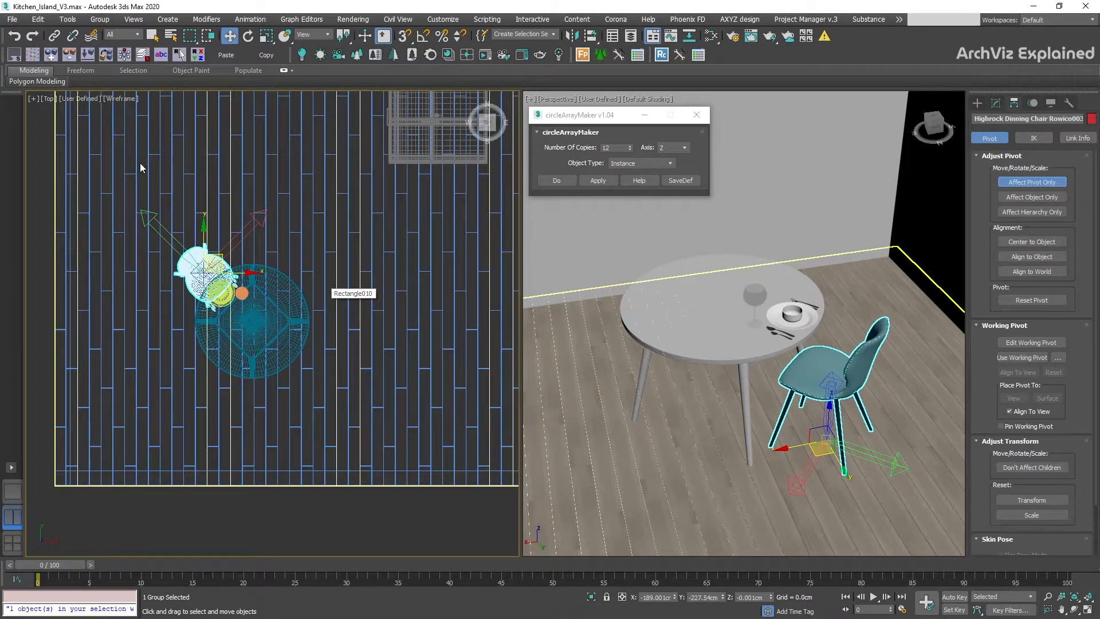
click(68, 20)
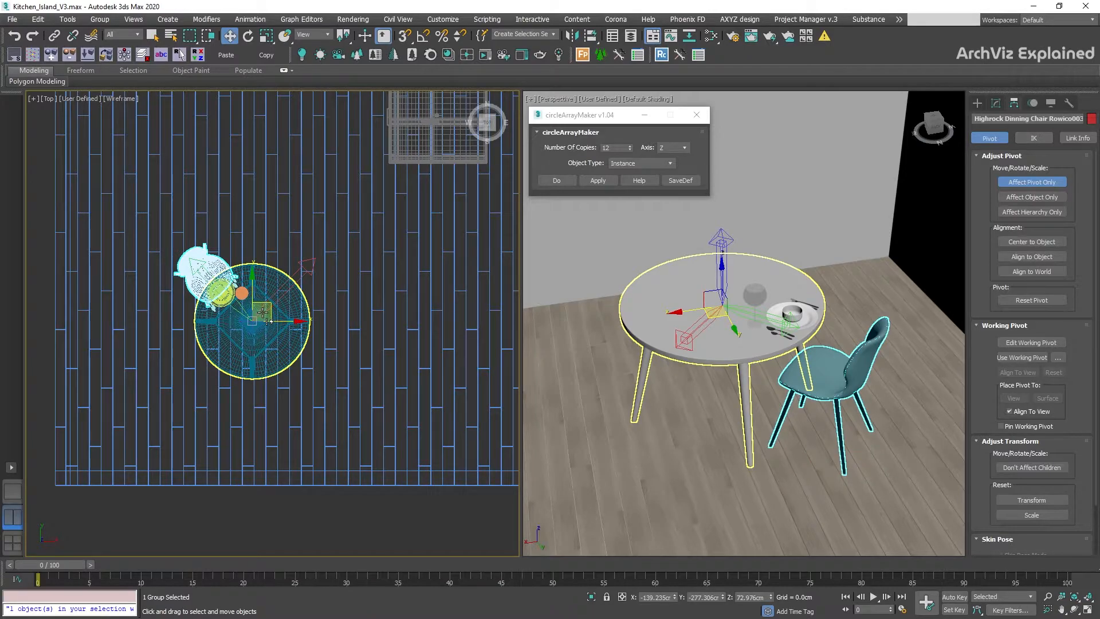
Step: Finish the chair's pivot edit and array six chair instances around the table
click(1030, 182)
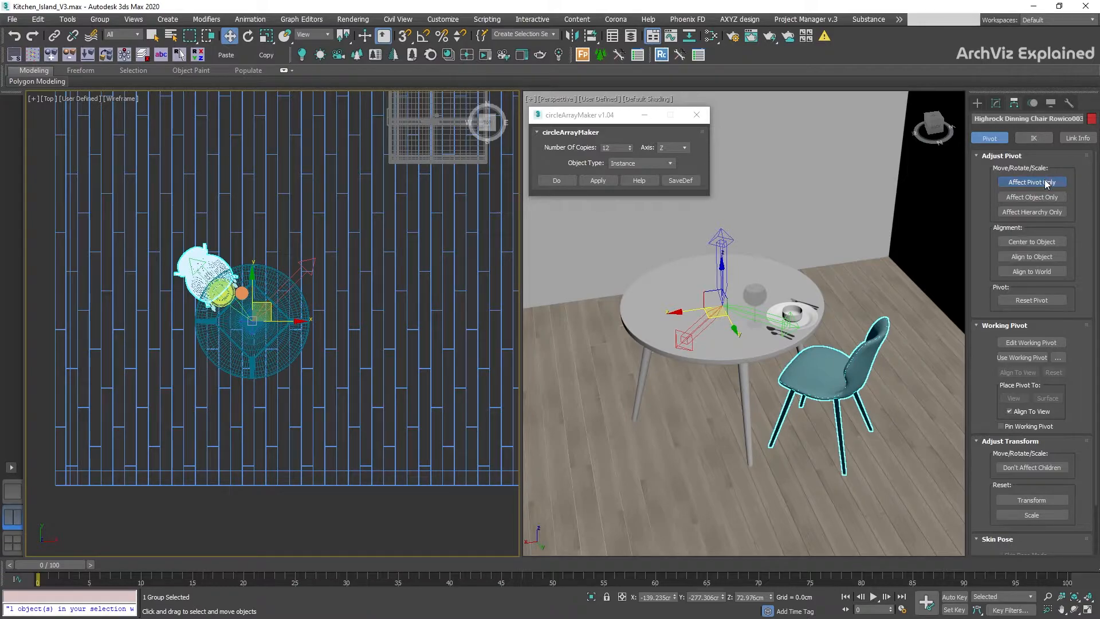
click(1031, 182)
text(6)
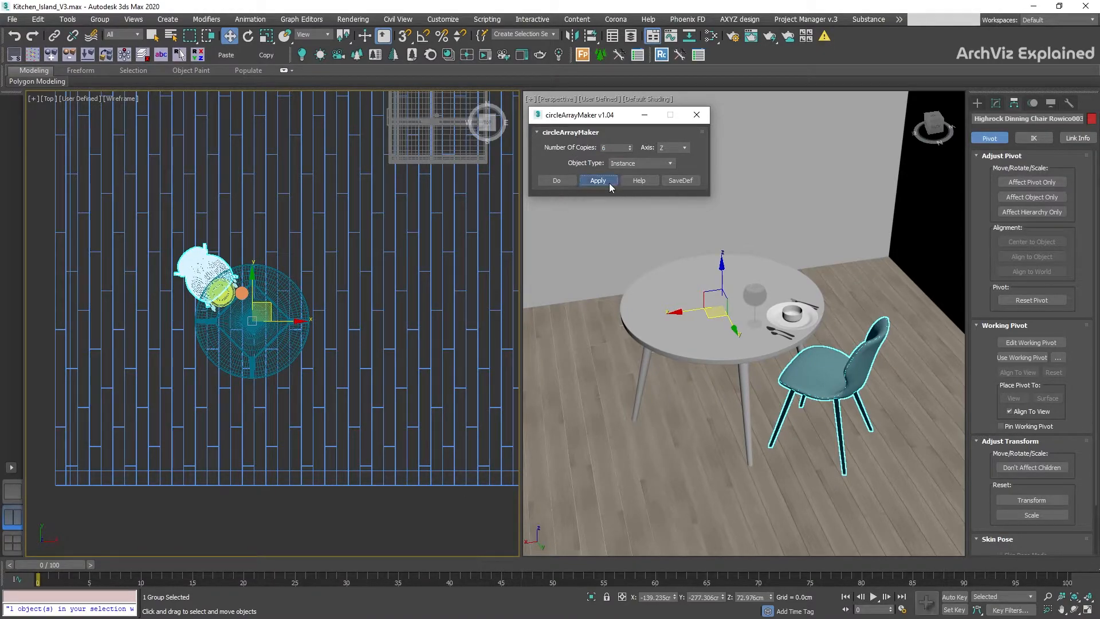
click(597, 179)
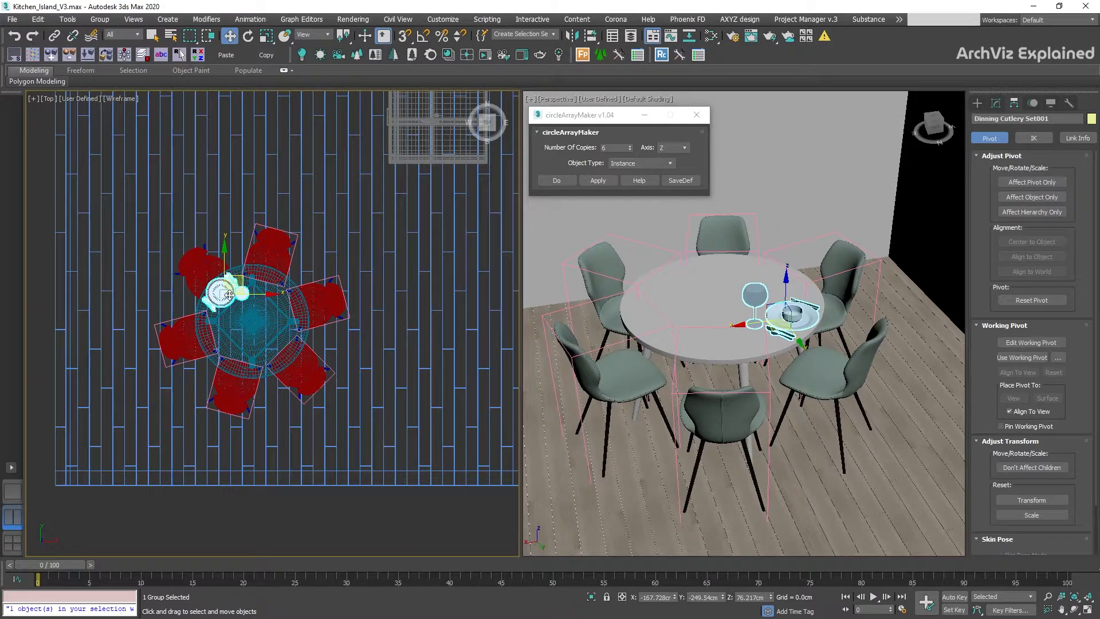
Step: Move the cutlery set's pivot to the table centre and array it around the table
click(1031, 182)
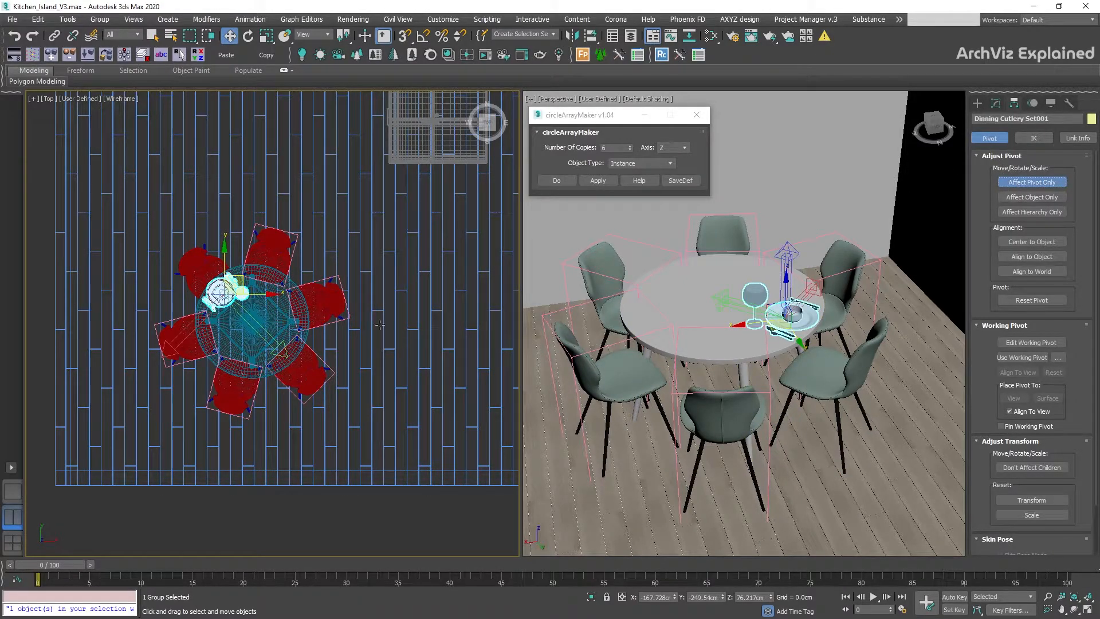
click(66, 20)
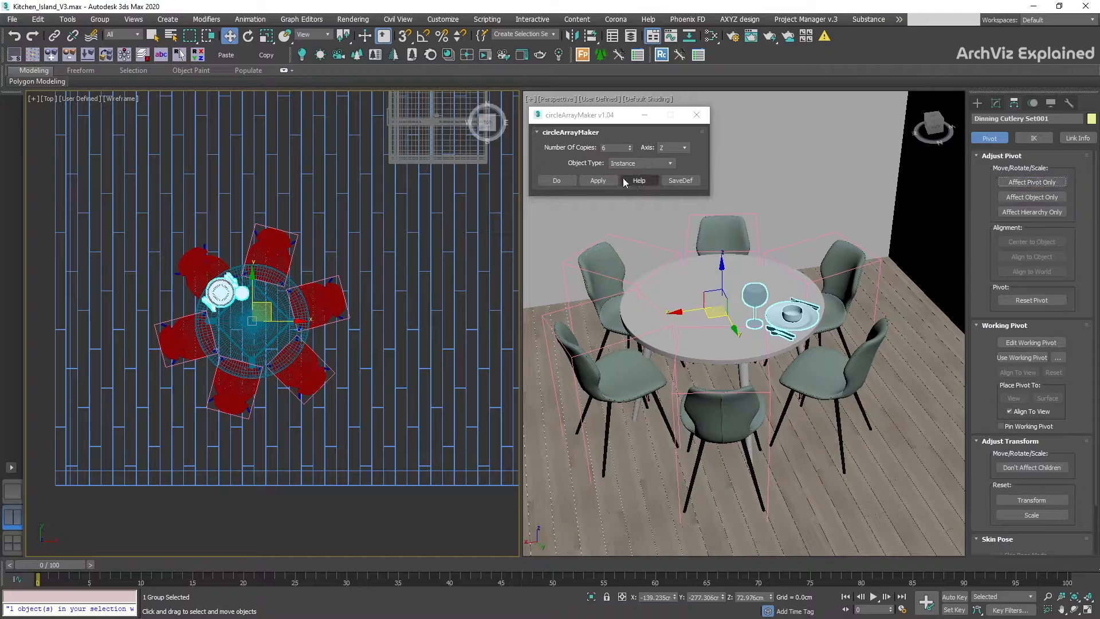
click(598, 180)
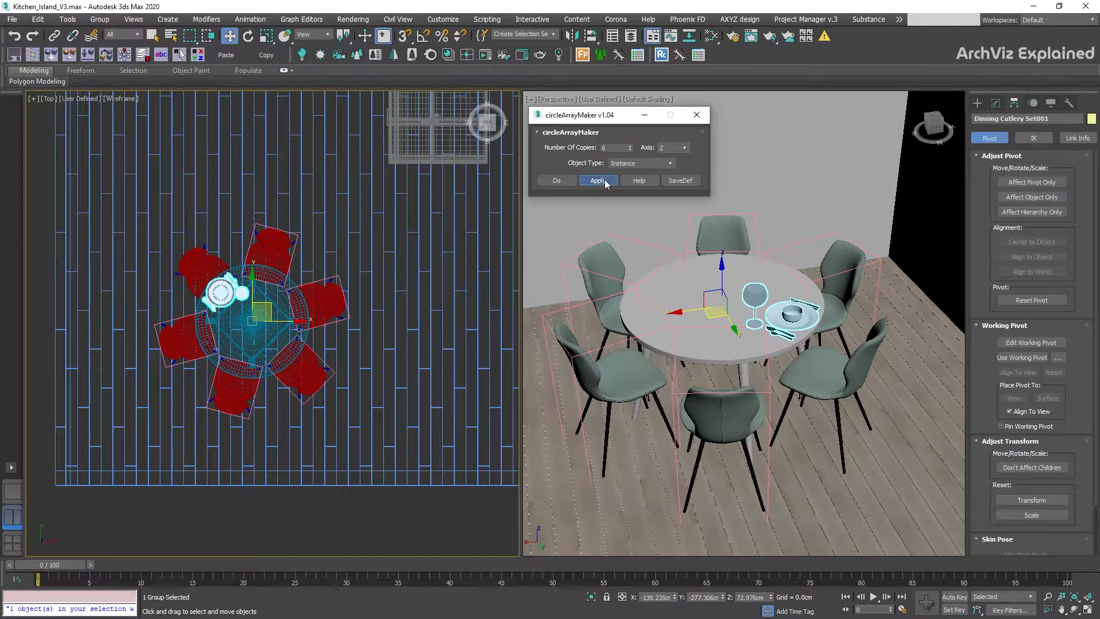
click(597, 180)
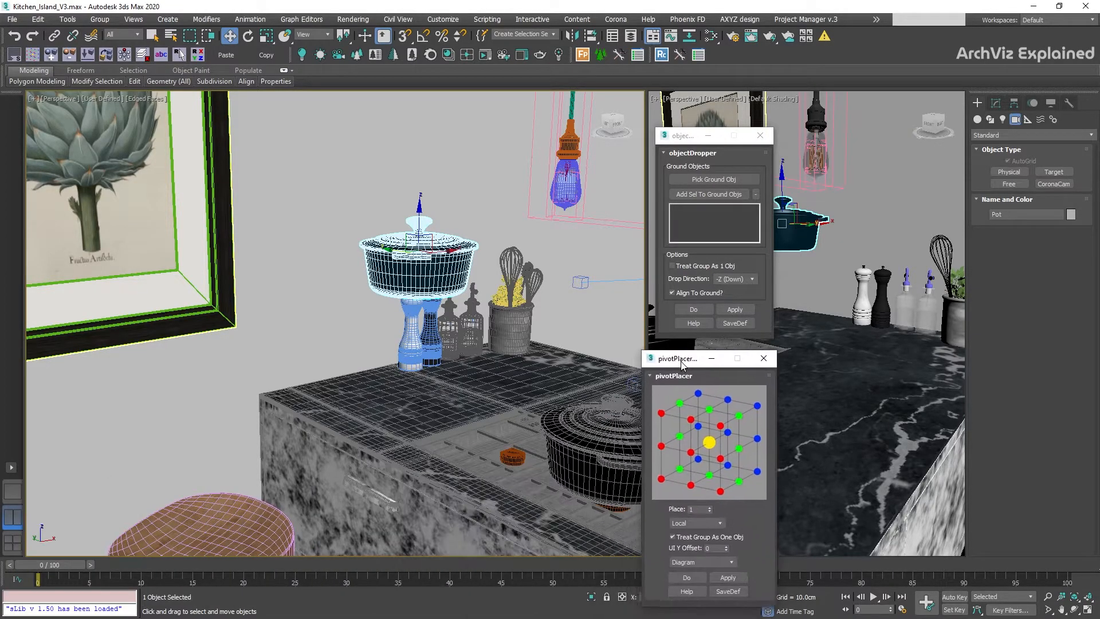
Step: Close the pivotPlacer window and pick the Counter as the objectDropper ground object
drag(677, 359, 687, 355)
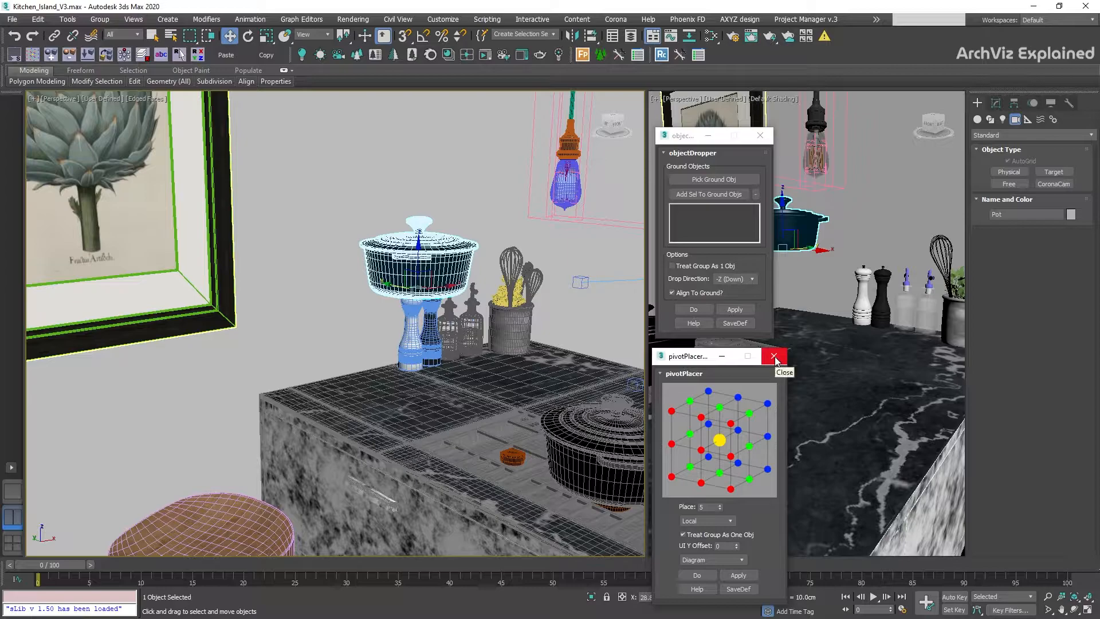
click(774, 356)
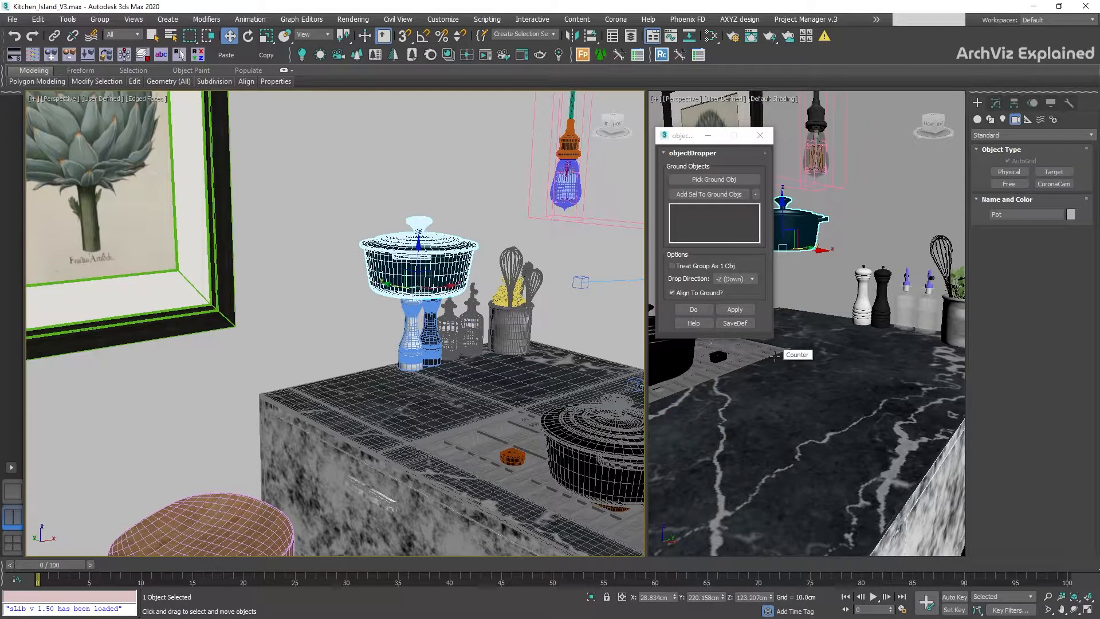
mouse_move(722, 188)
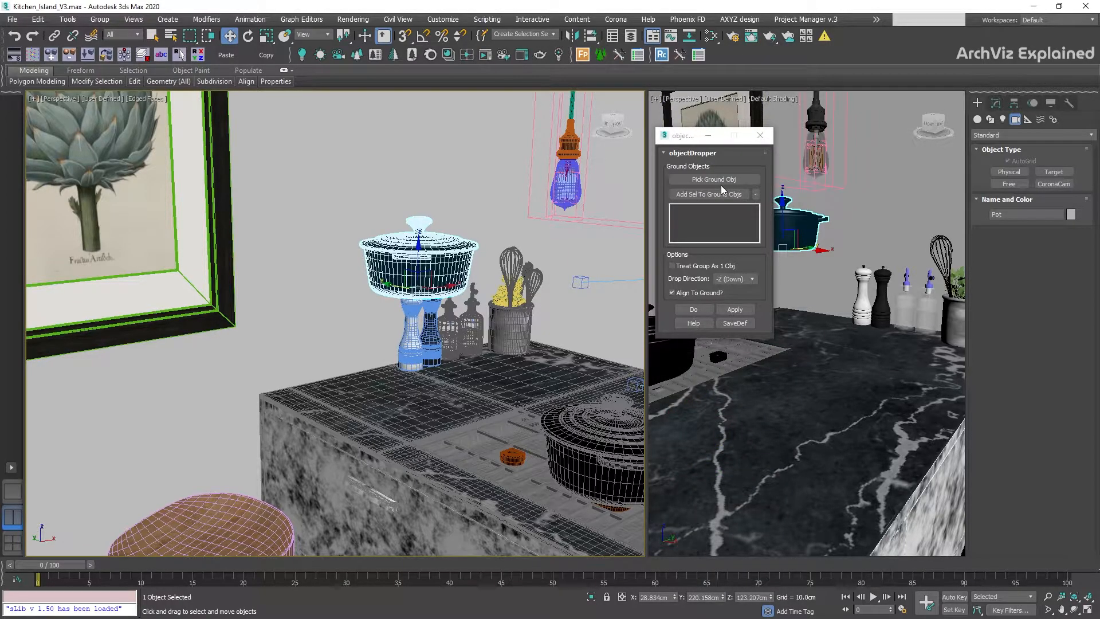
click(712, 179)
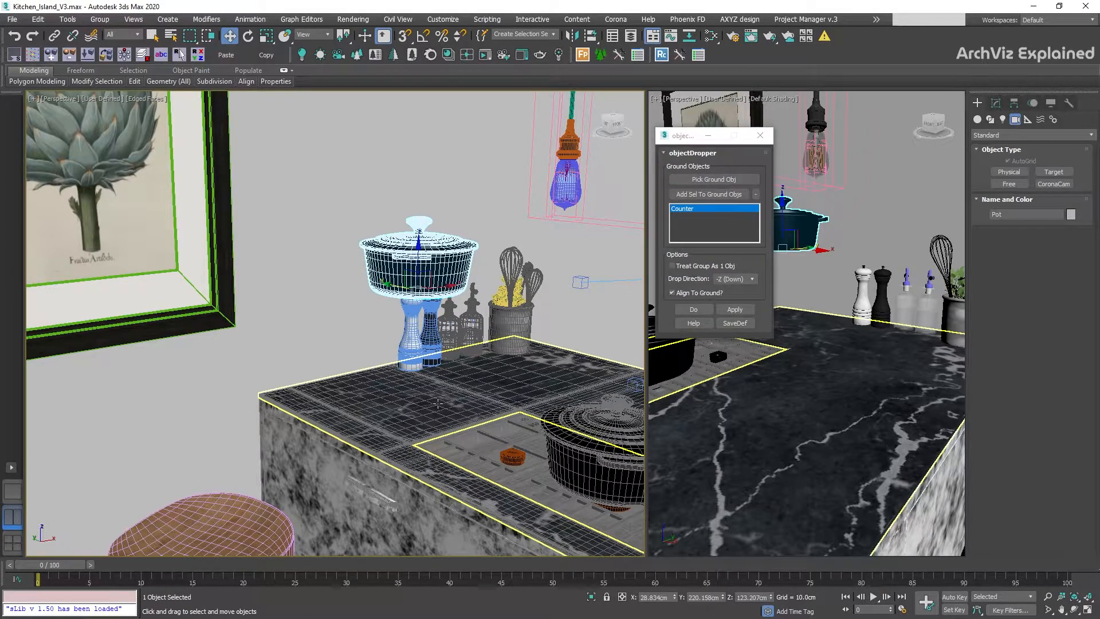
click(712, 179)
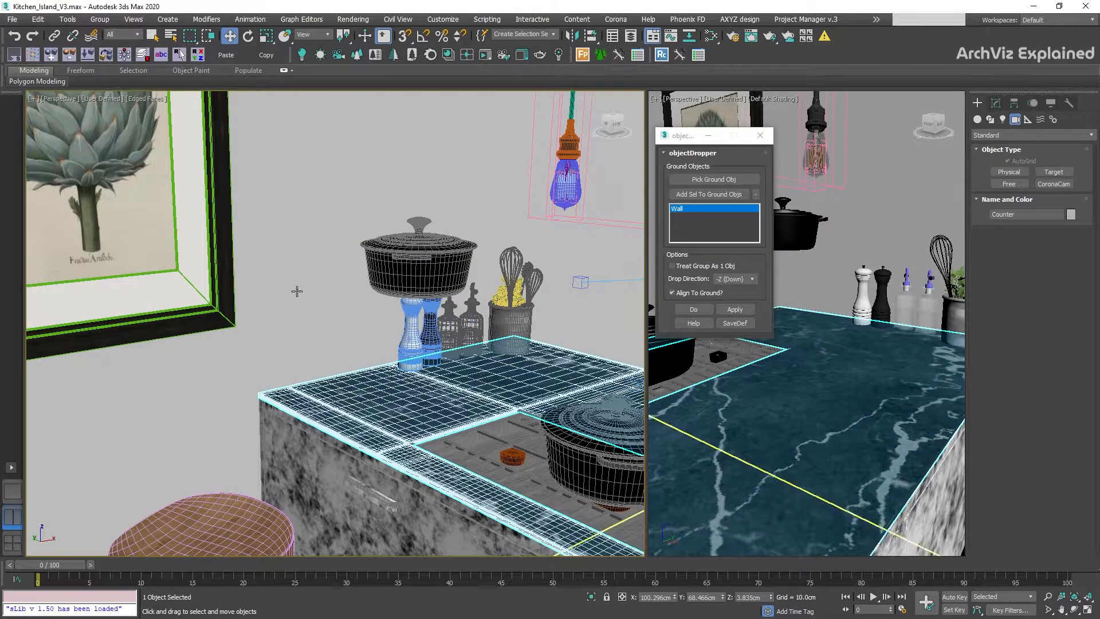
Step: Re-pick the ground list so only the Counter remains, dropping the wall
click(708, 195)
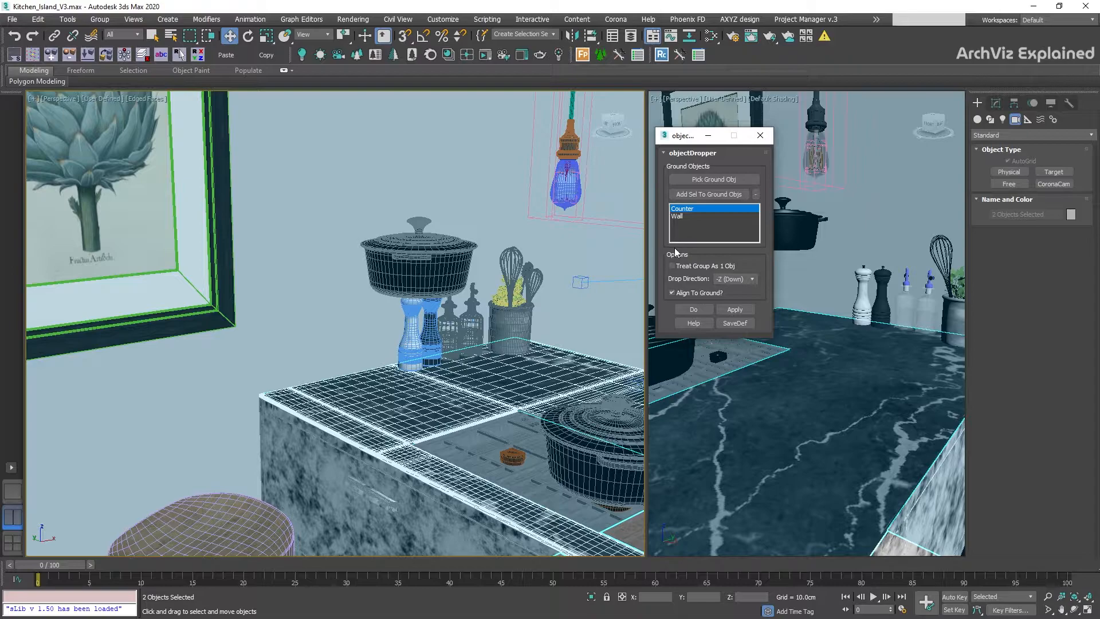
click(711, 179)
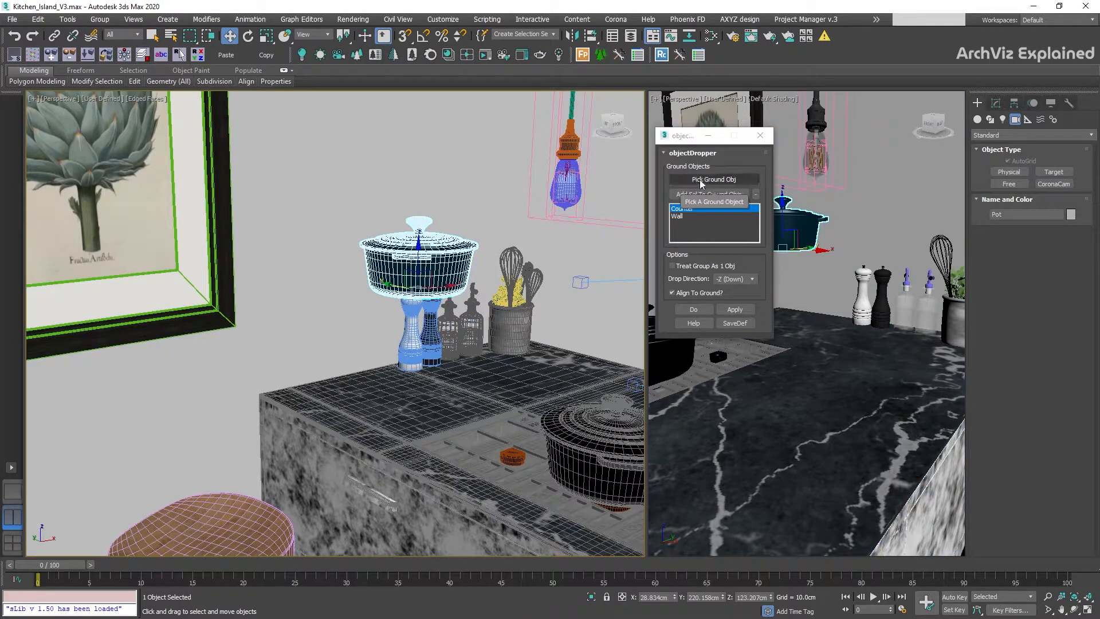
click(708, 208)
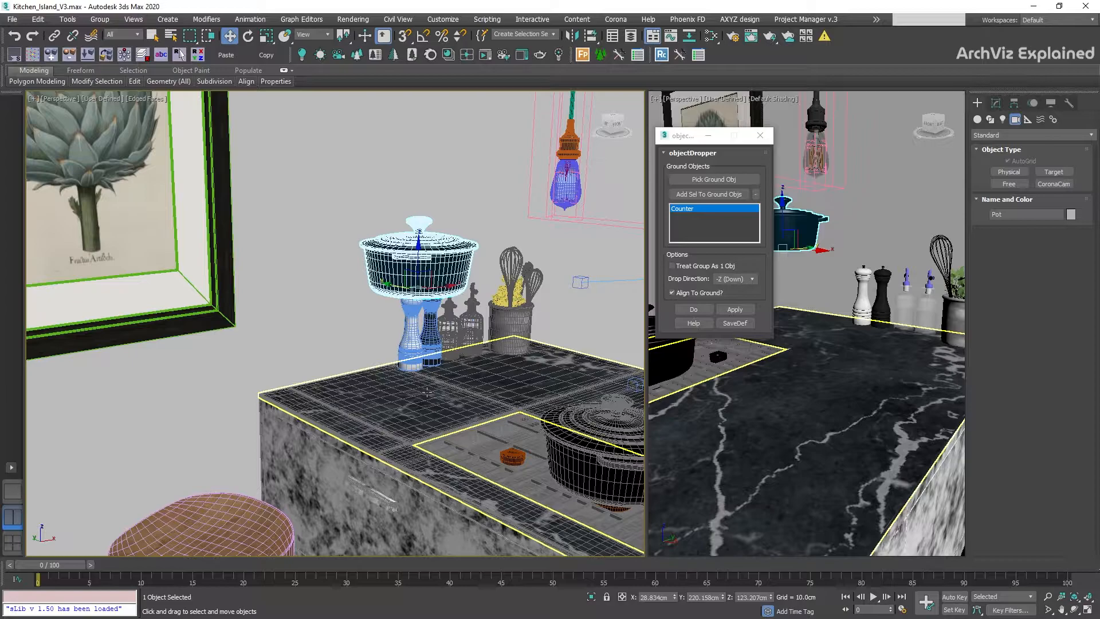
Step: Treat the pot group as one object and drop the whole group onto the marble counter
click(734, 308)
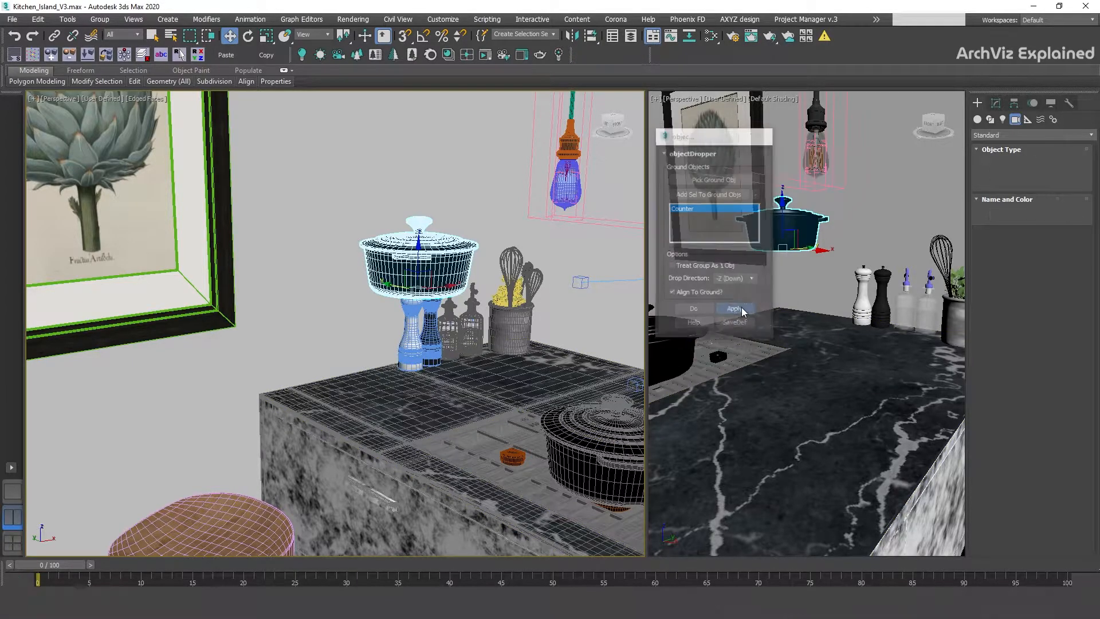
click(733, 309)
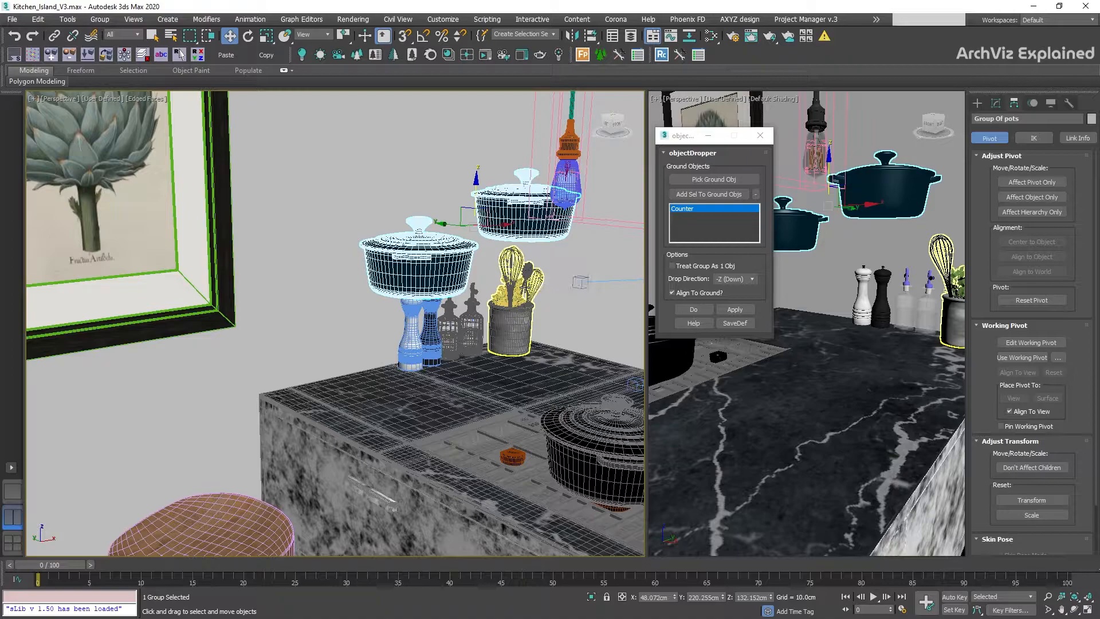
click(703, 265)
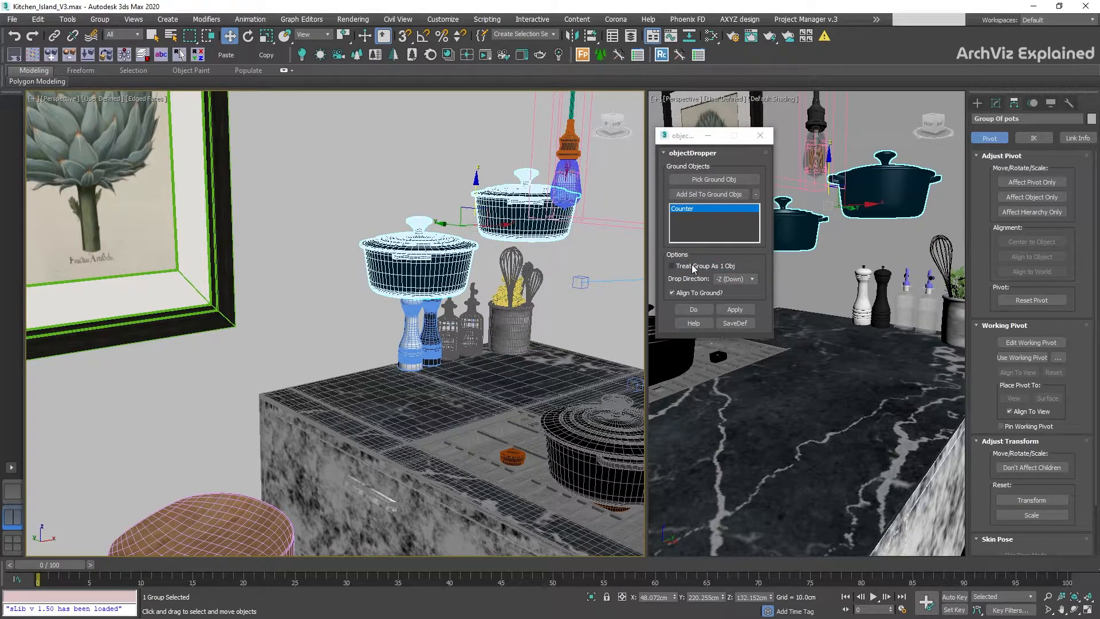
click(672, 266)
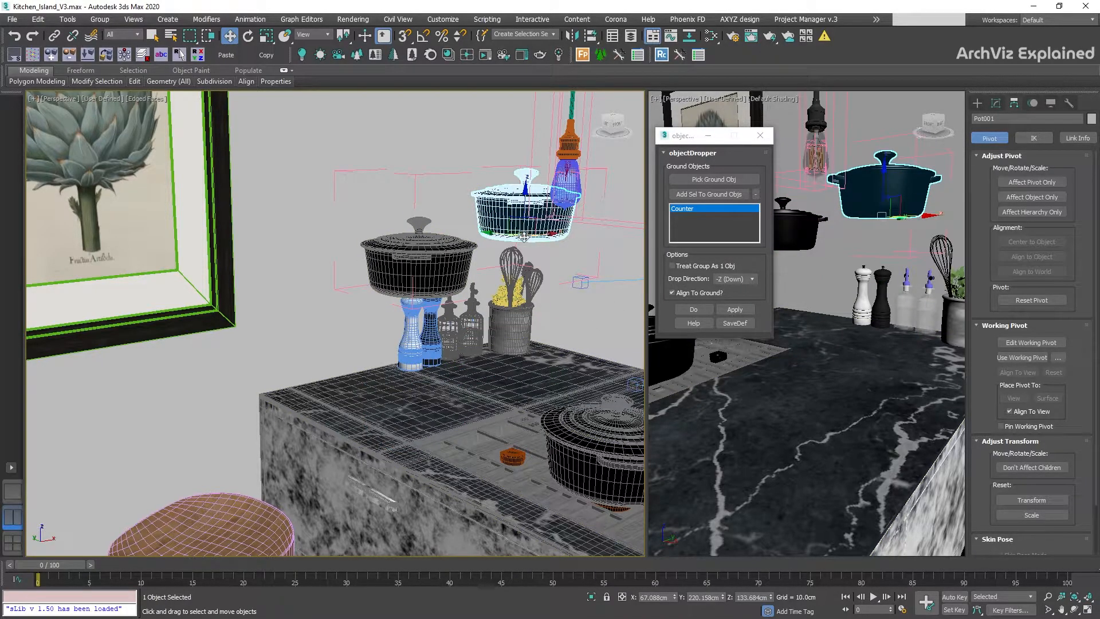
click(100, 19)
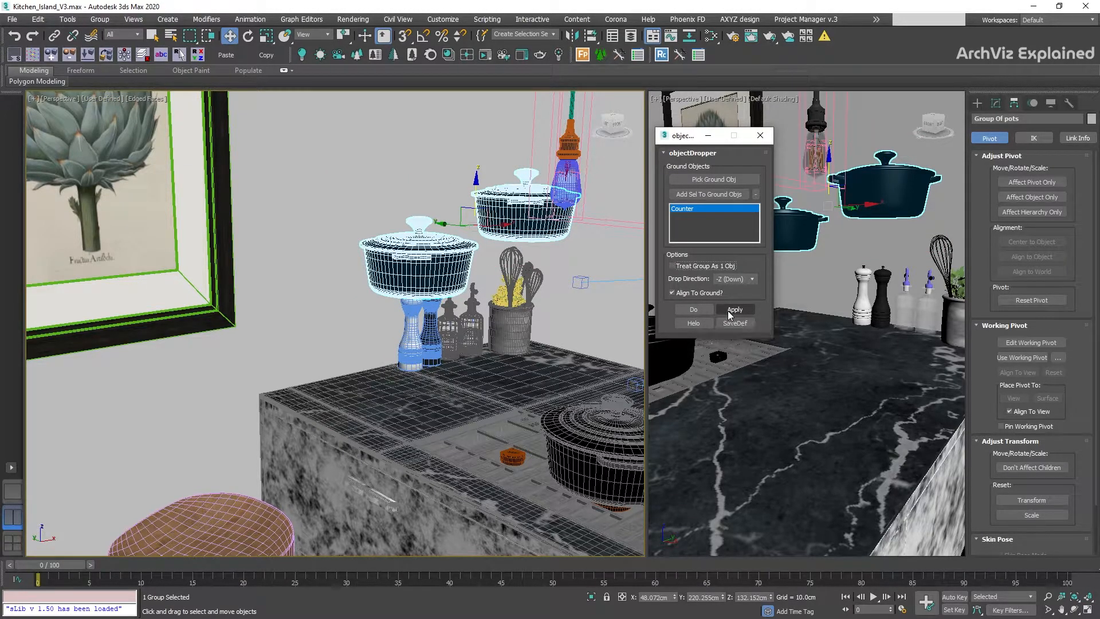
click(733, 310)
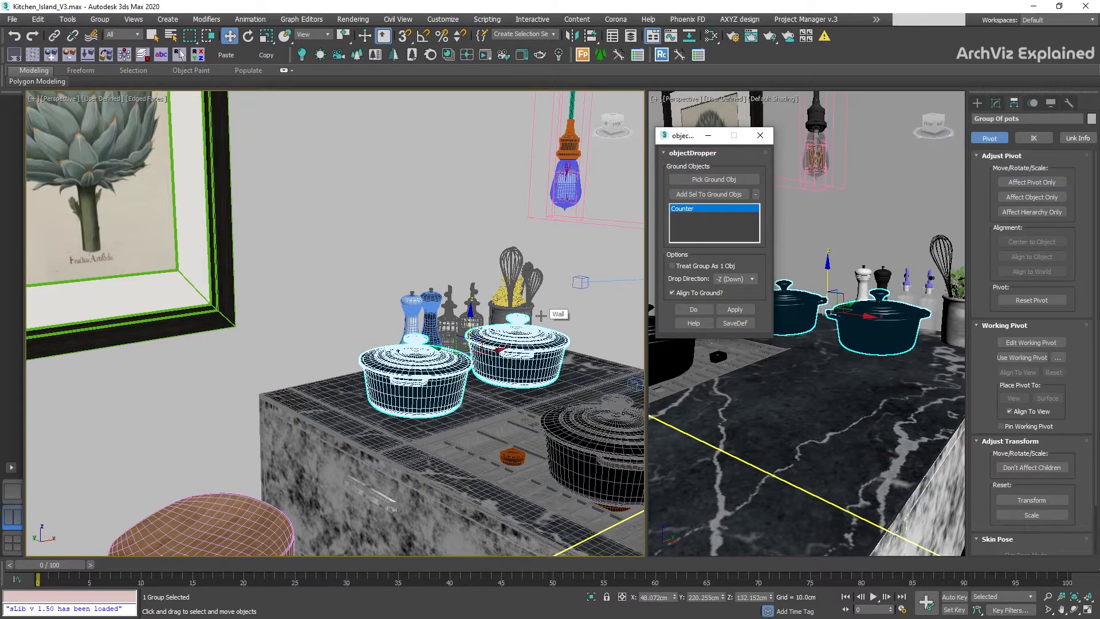
mouse_move(592, 320)
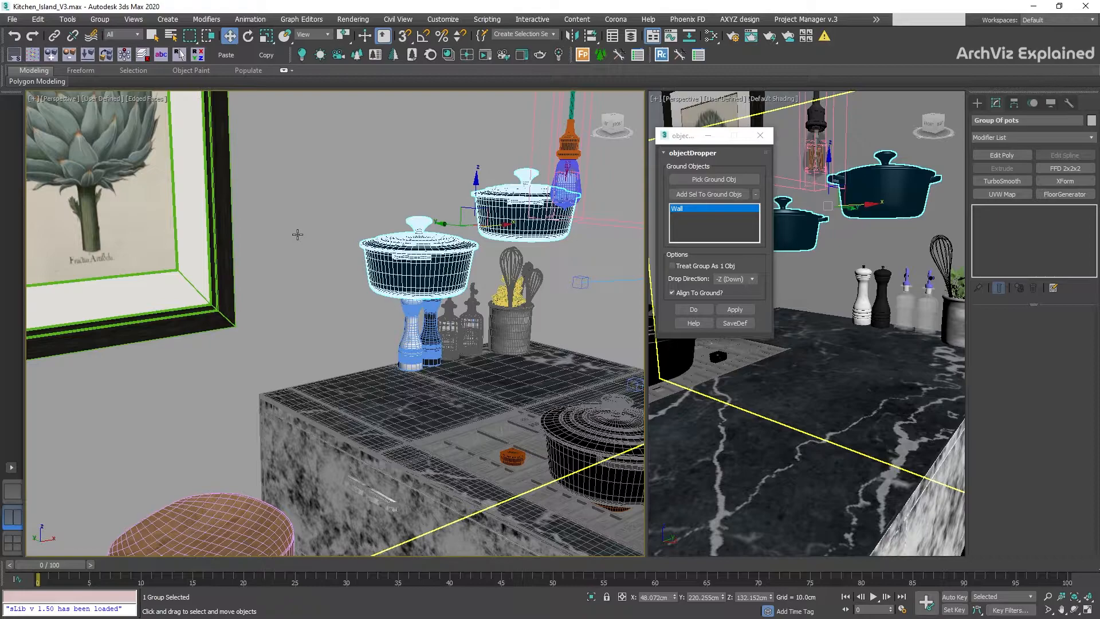
Step: Drop a pot onto the tilted blue plane with Align To Ground enabled
click(733, 309)
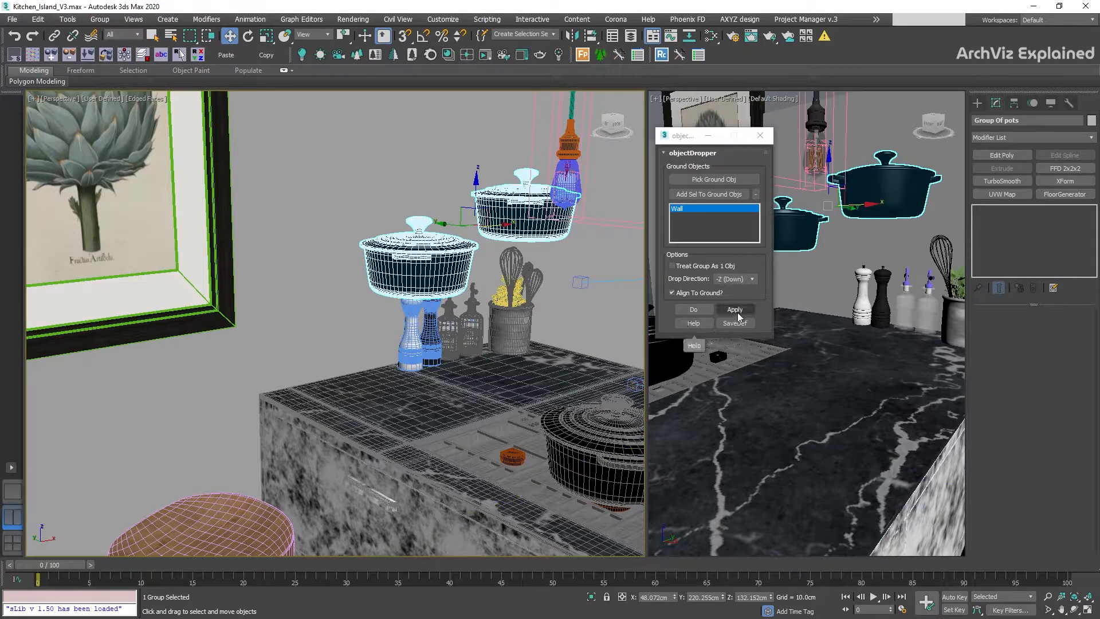
click(752, 279)
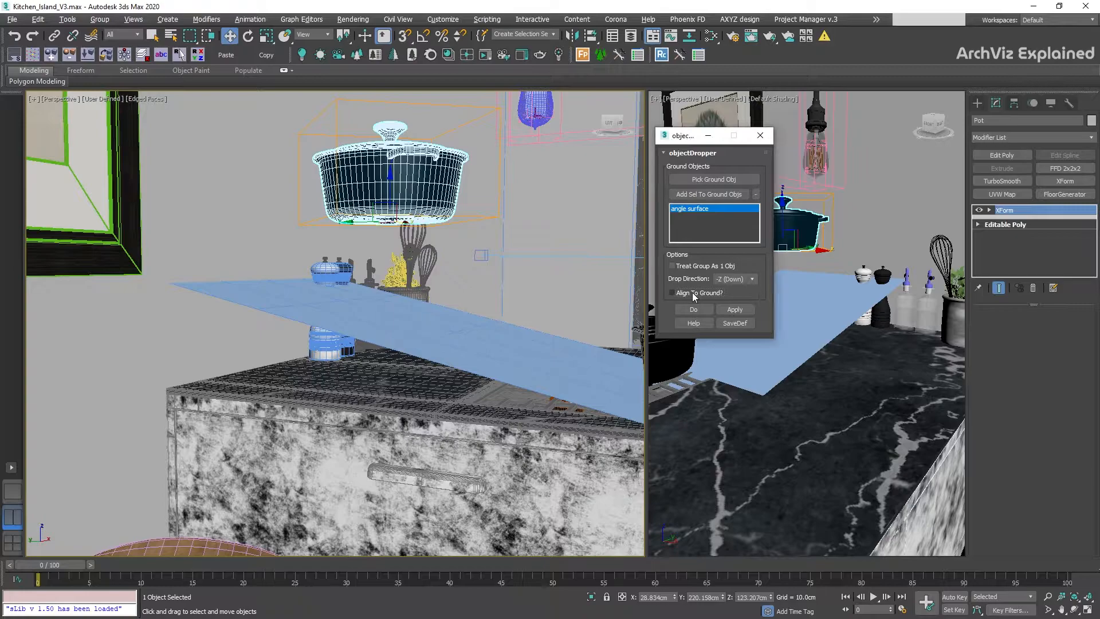
click(672, 292)
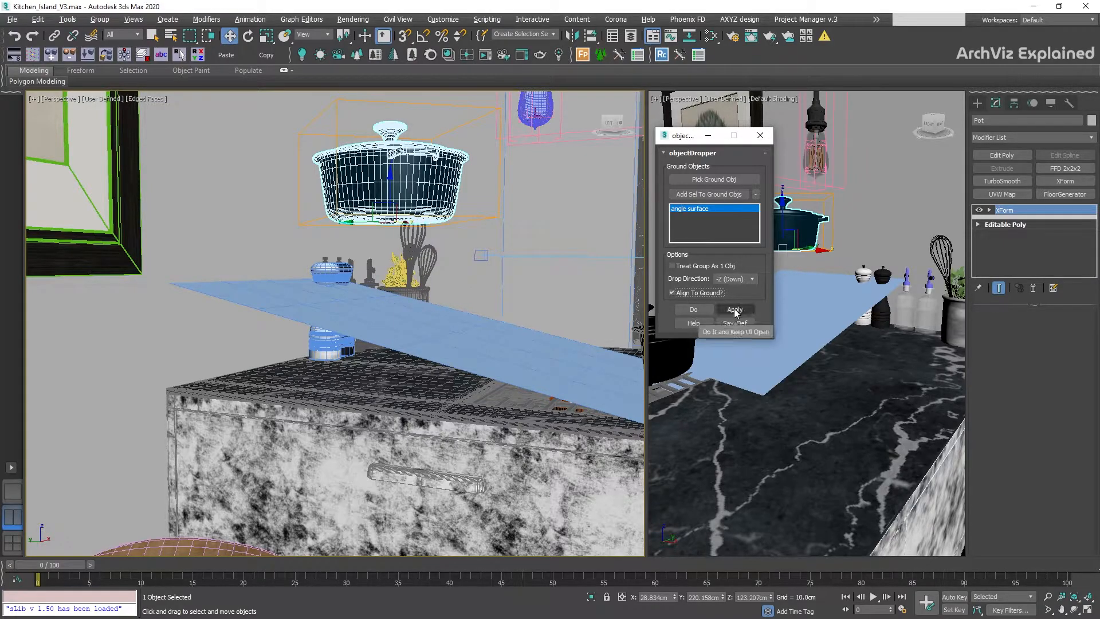
click(734, 310)
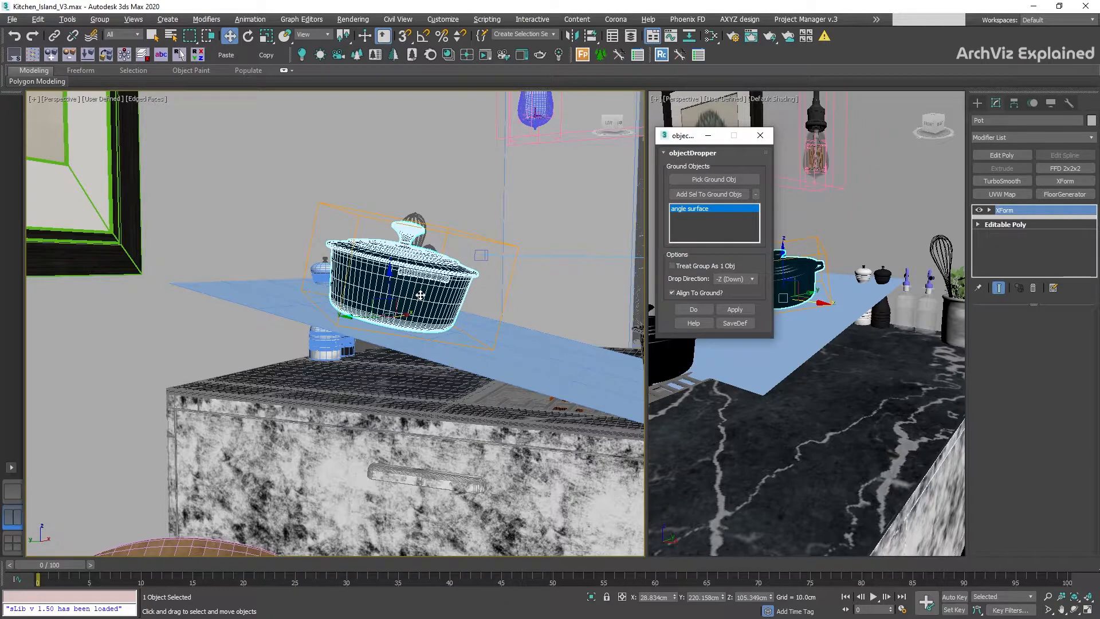
Step: Drop the remaining floating pot onto the Counter
click(734, 309)
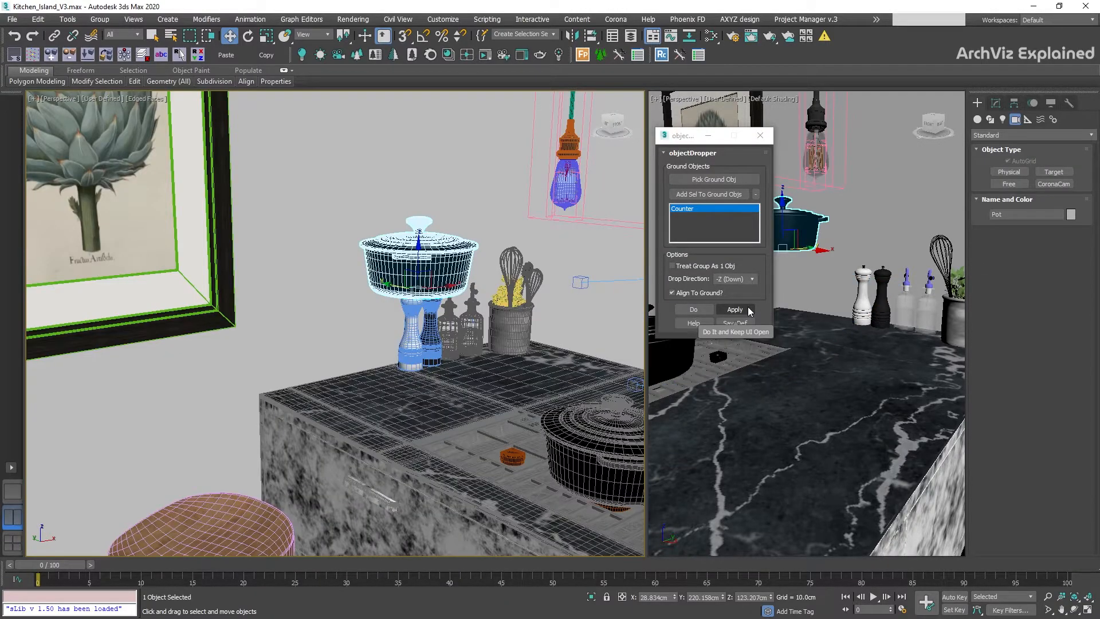
click(733, 309)
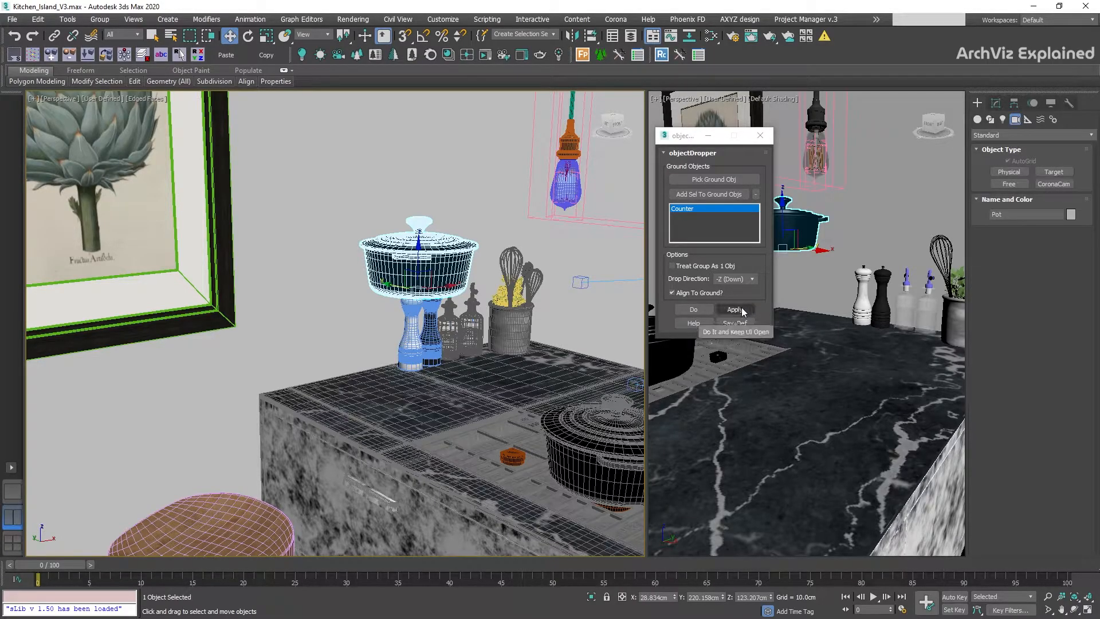
click(735, 309)
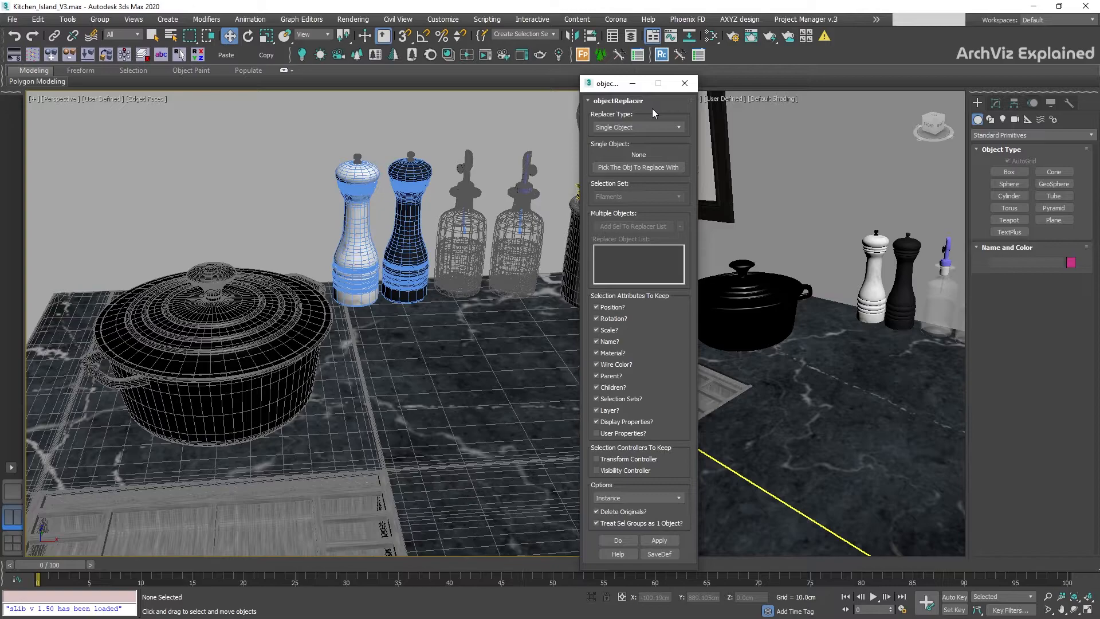
mouse_move(652, 129)
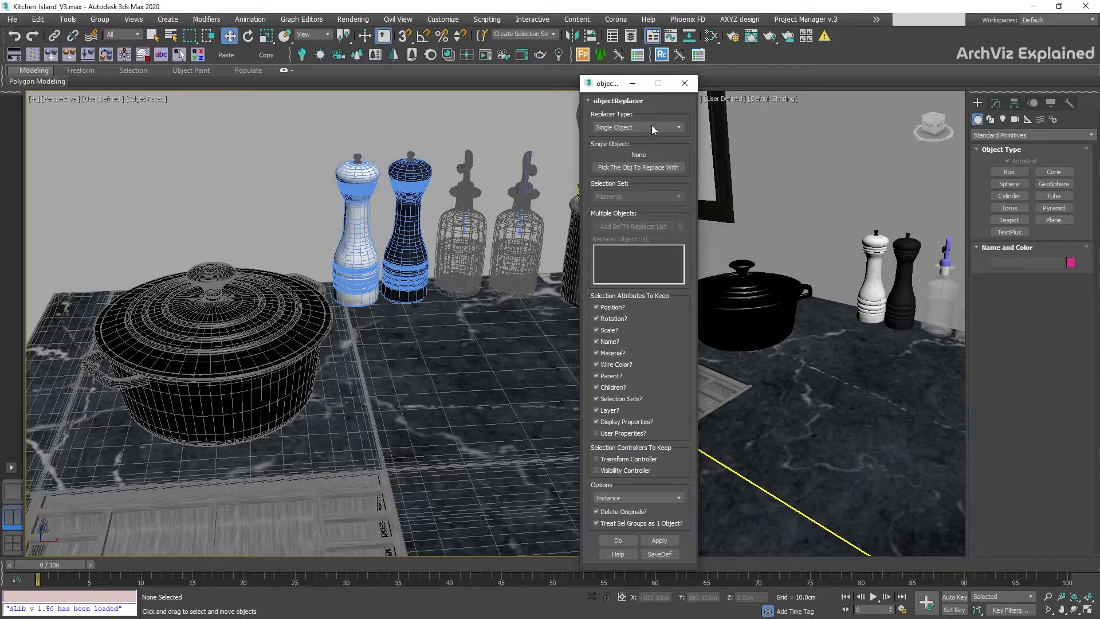
Step: Browse the objectReplacer type list and keep replacing with a single object
click(637, 128)
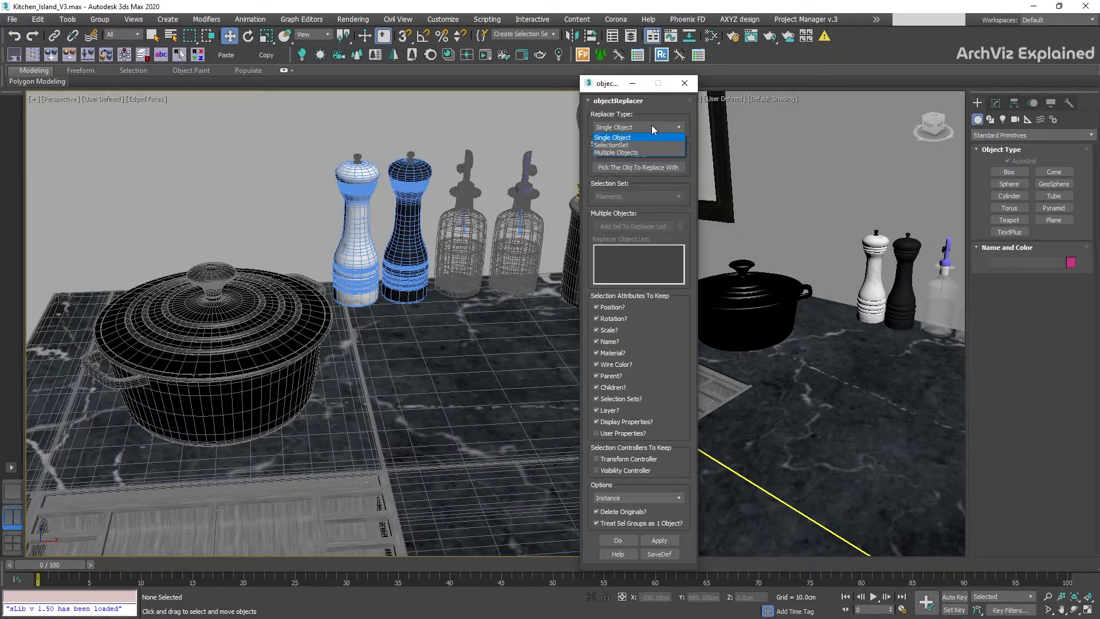
mouse_move(632, 145)
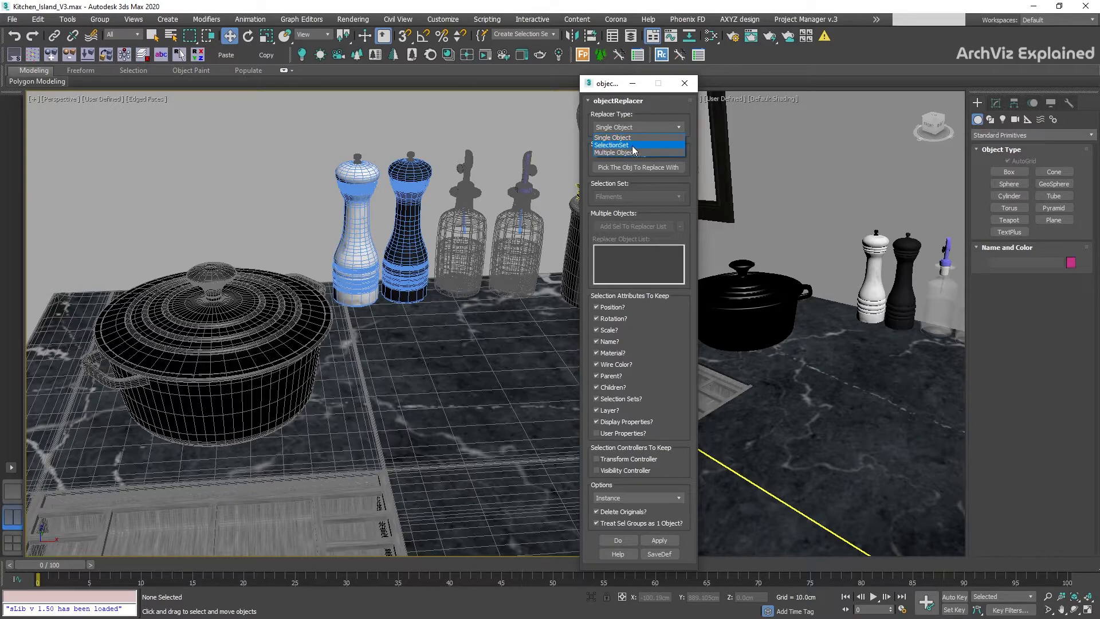
mouse_move(639, 153)
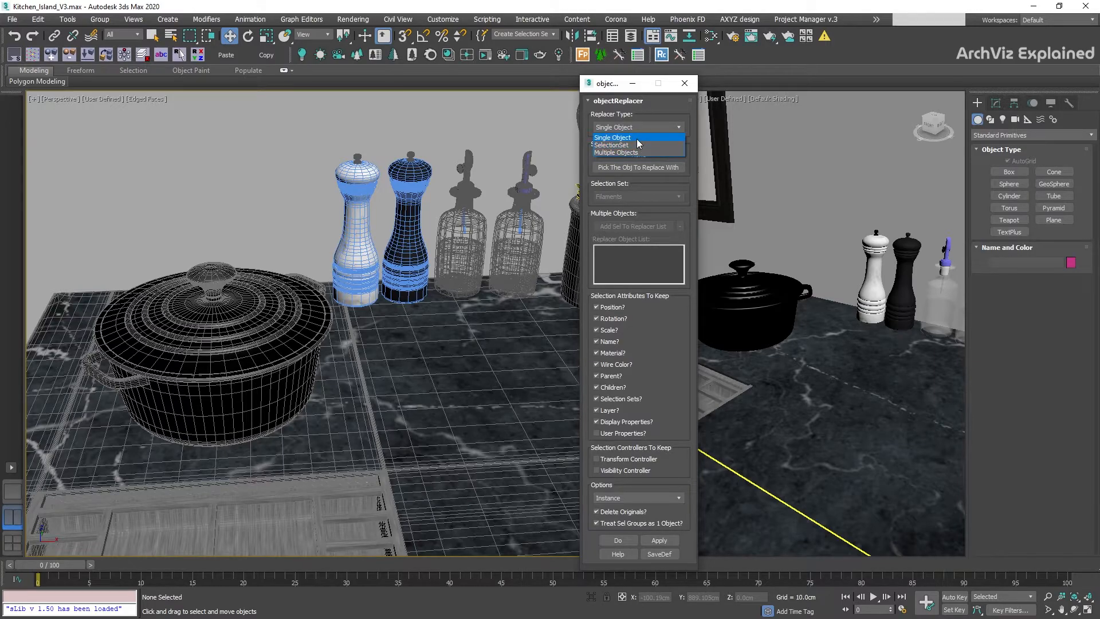
click(610, 136)
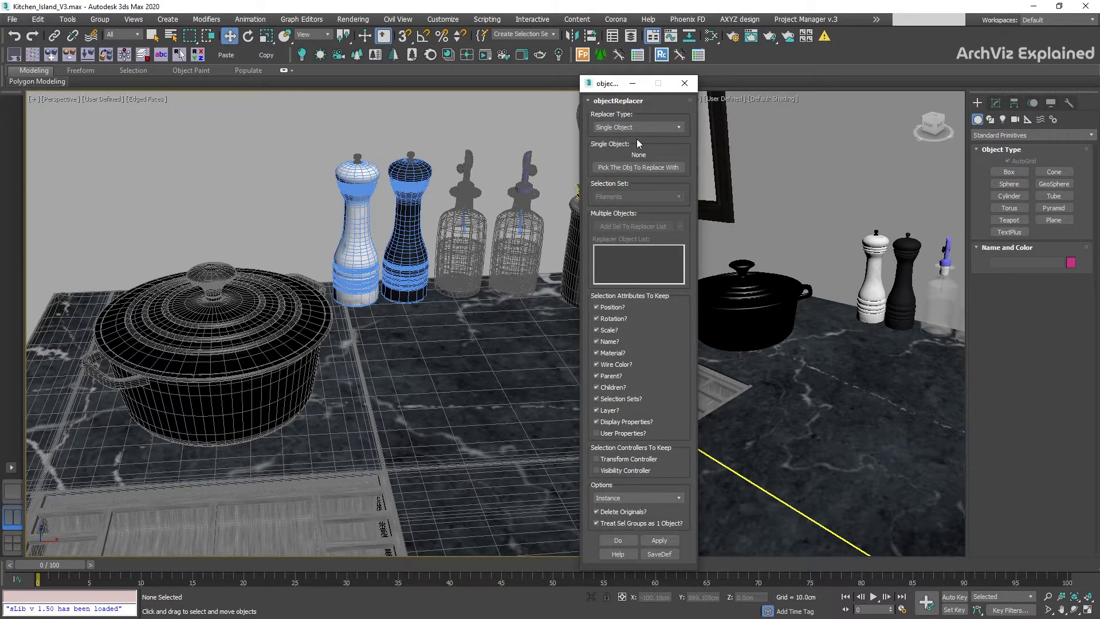
mouse_move(638, 167)
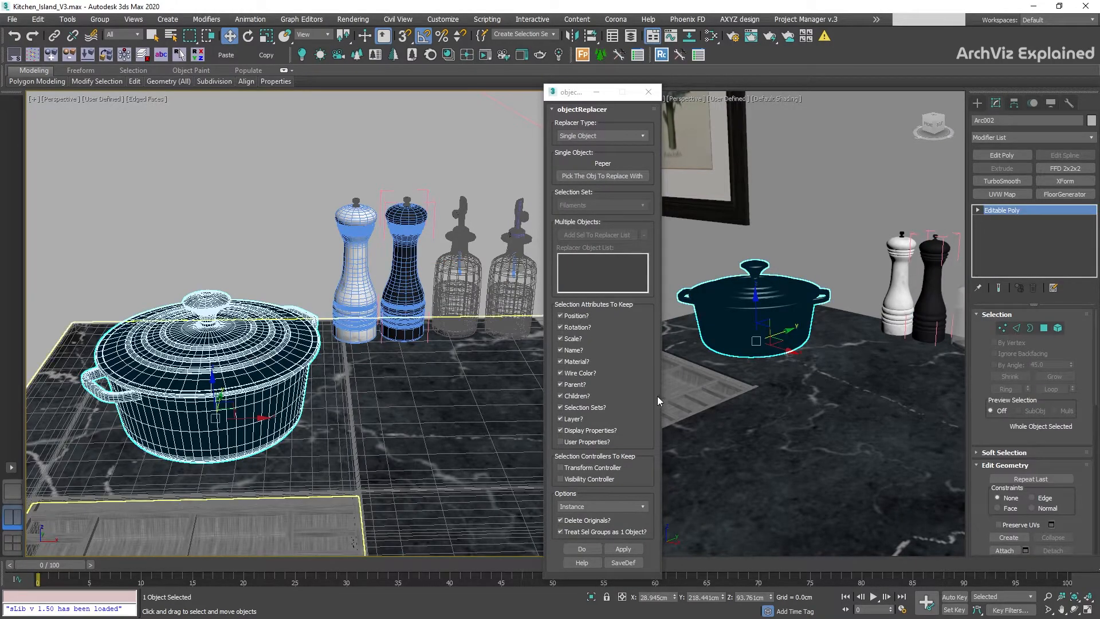
mouse_move(624, 549)
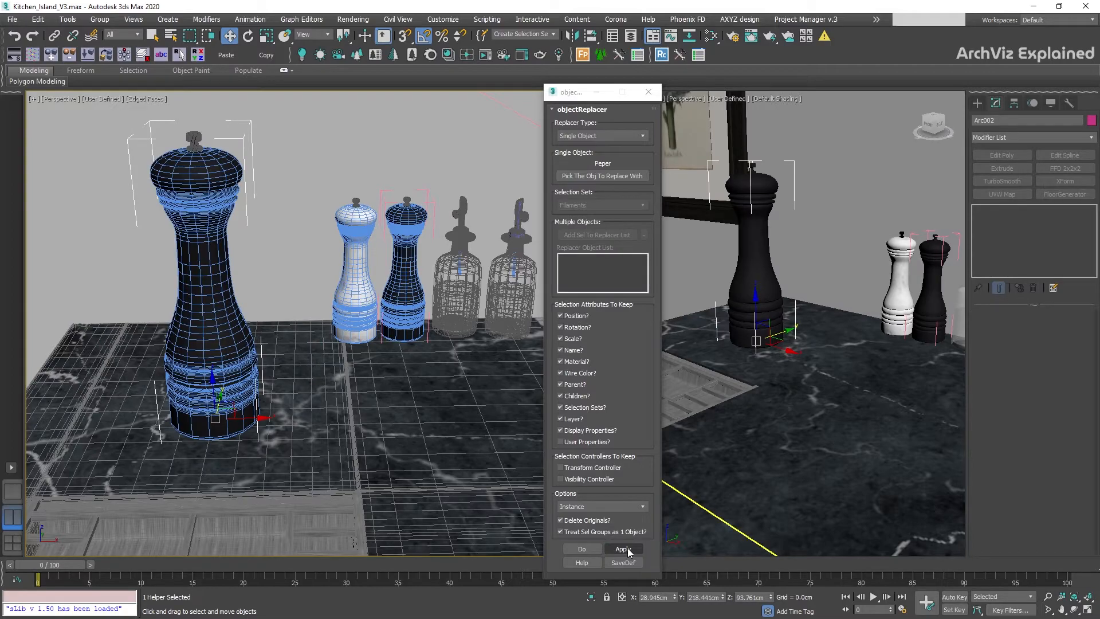
Step: Replace the pot with the grinder at its own size with Scale unchecked, then undo
click(623, 548)
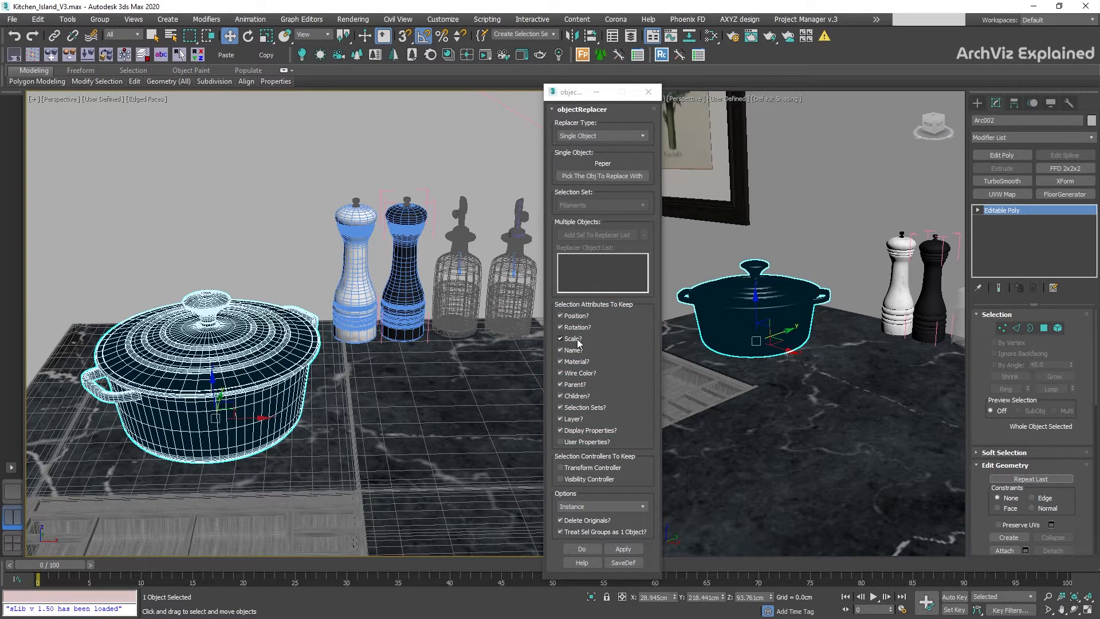
click(560, 338)
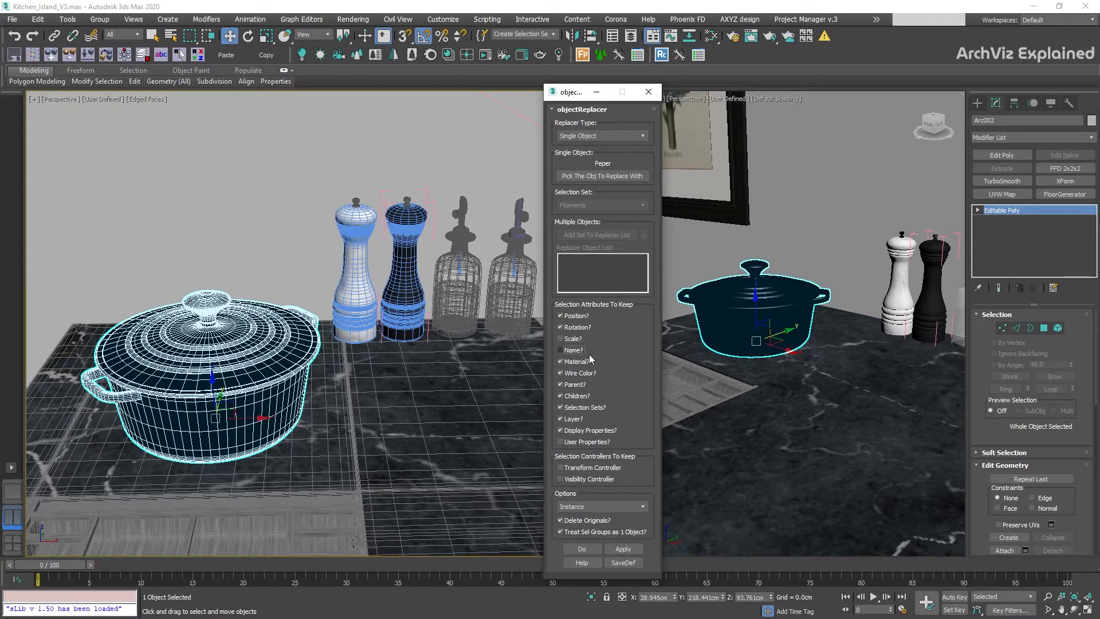
click(623, 548)
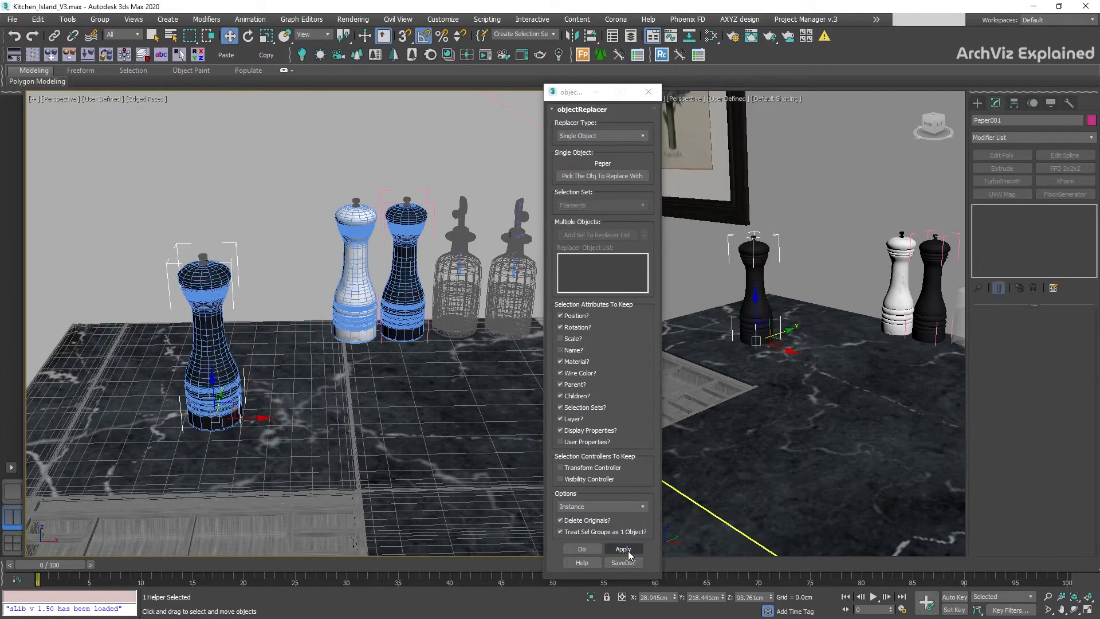
click(623, 548)
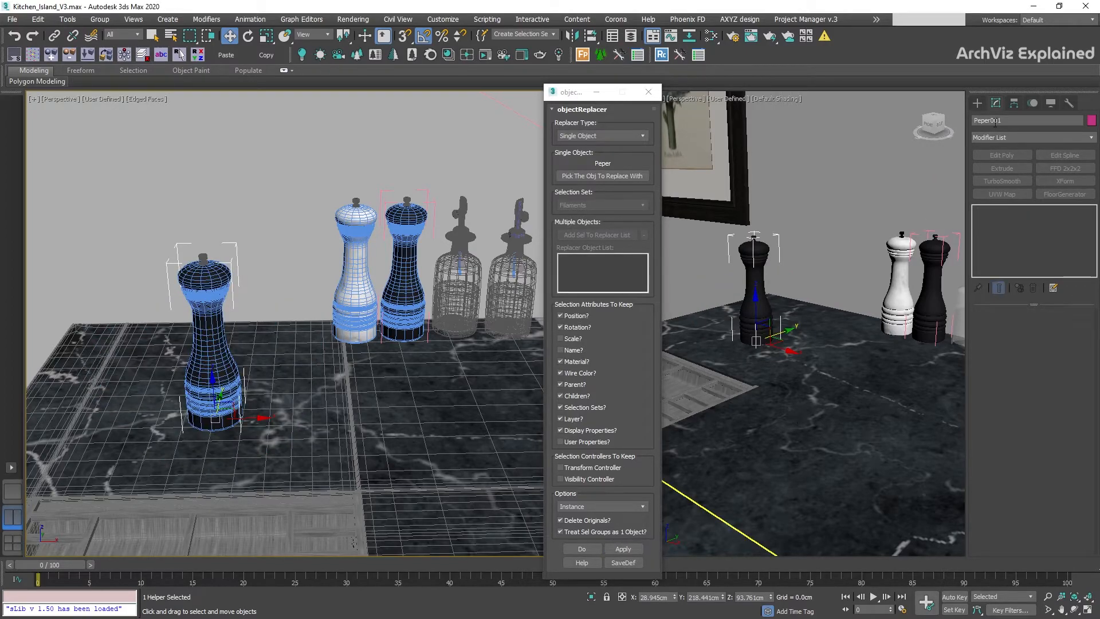
double_click(1027, 120)
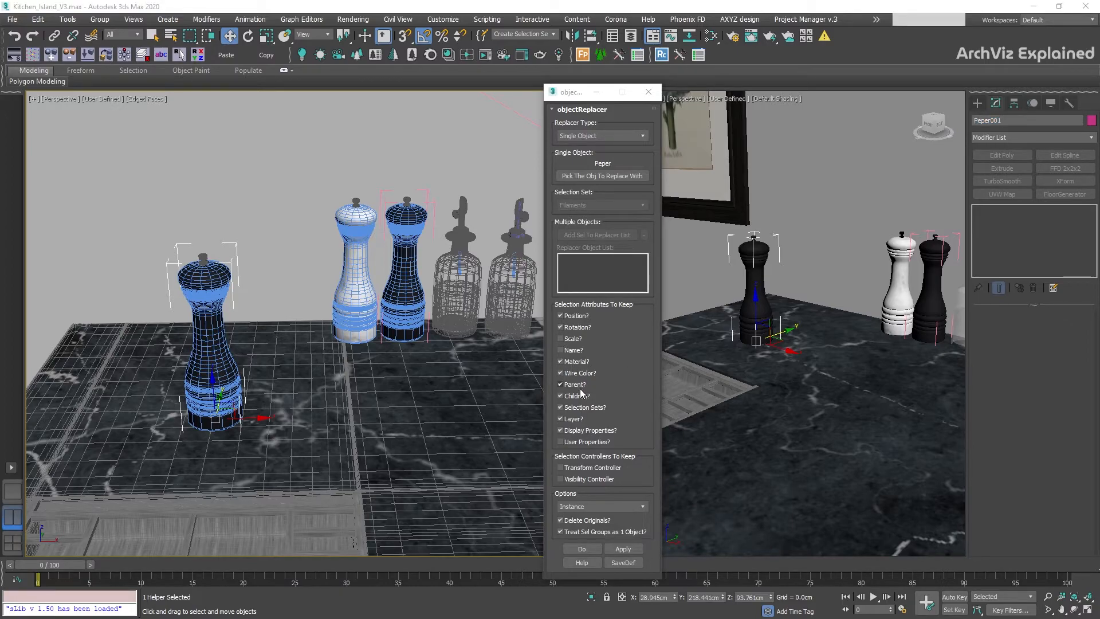
Step: Add the grinder keeping the original pot via Delete Originals off, and set Options to Instance
click(560, 395)
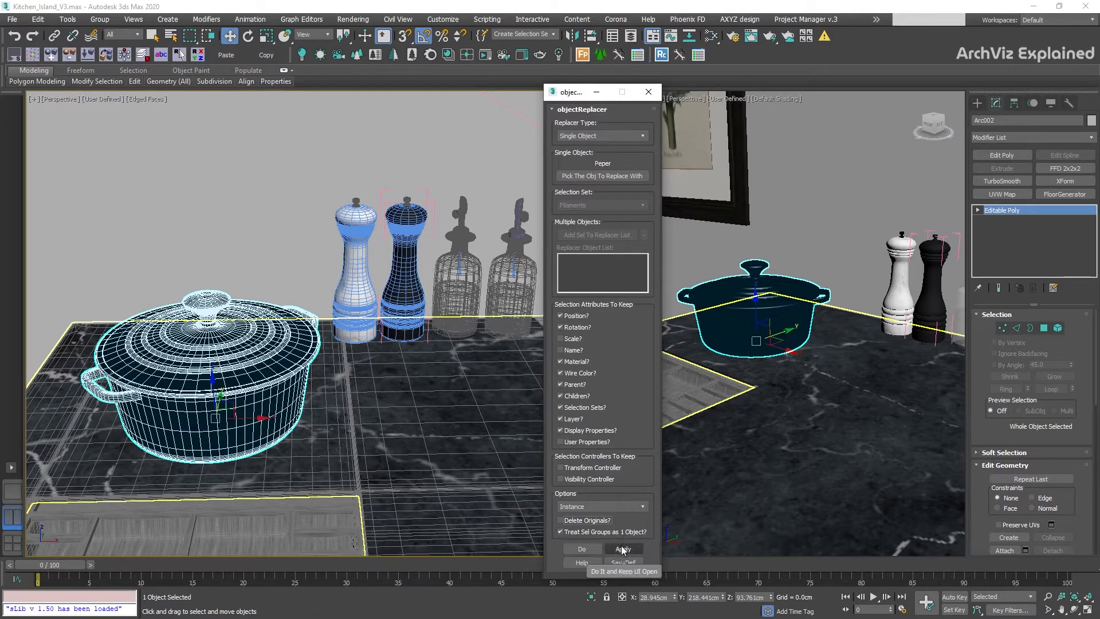
click(622, 547)
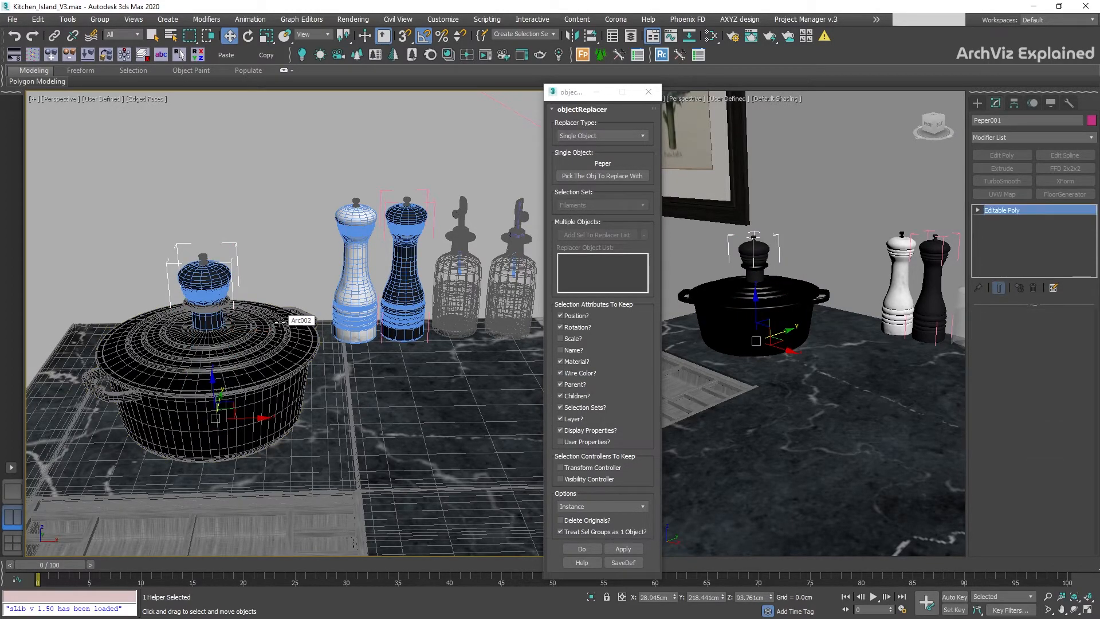
click(599, 505)
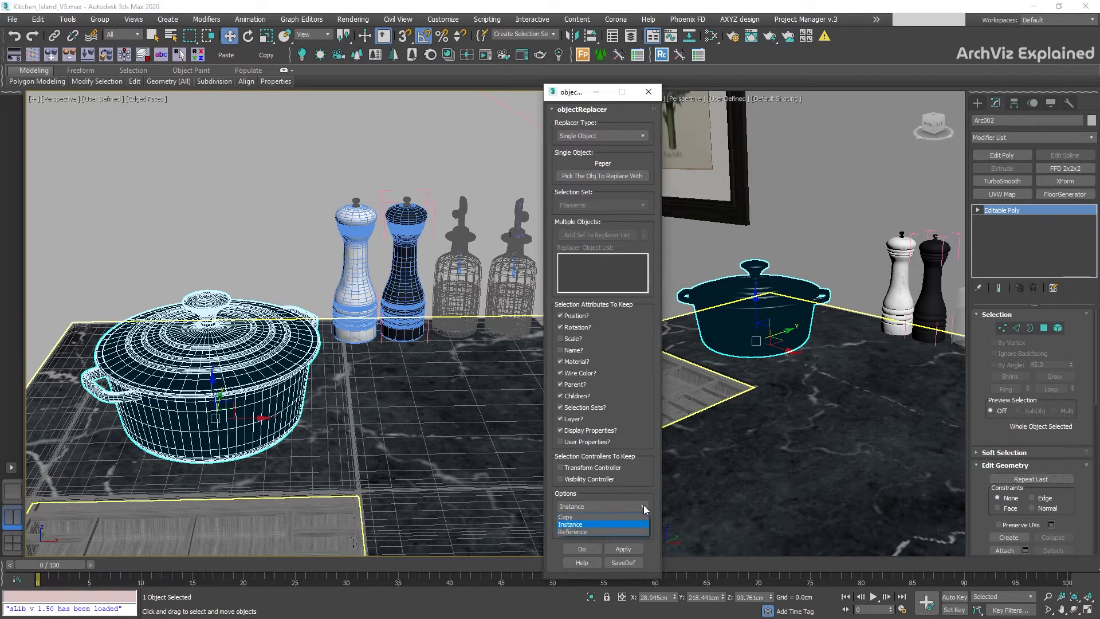
click(601, 524)
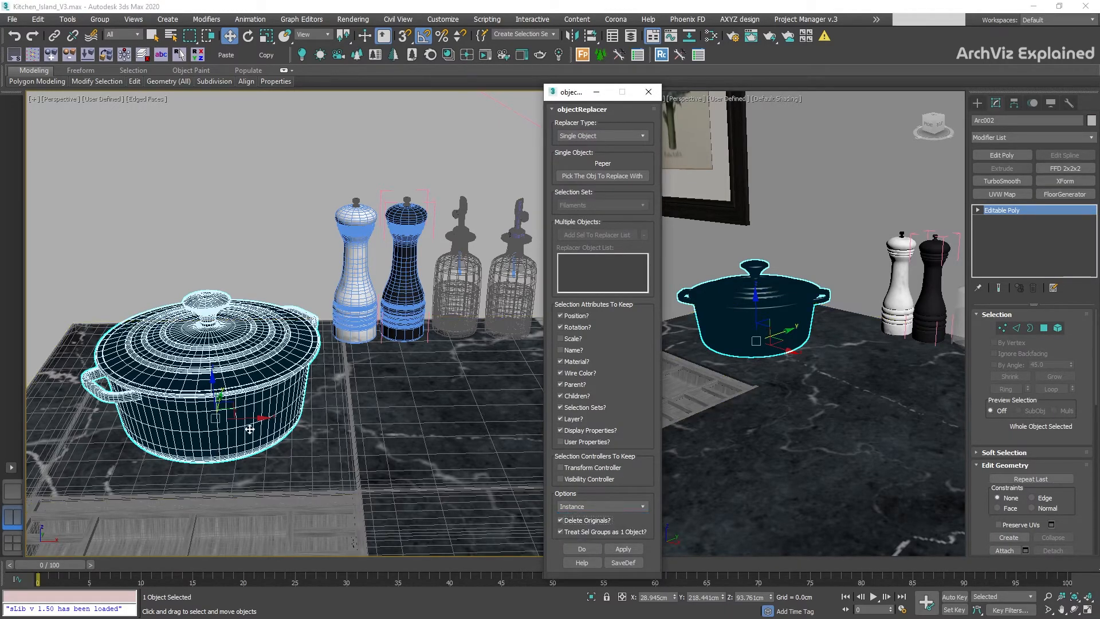